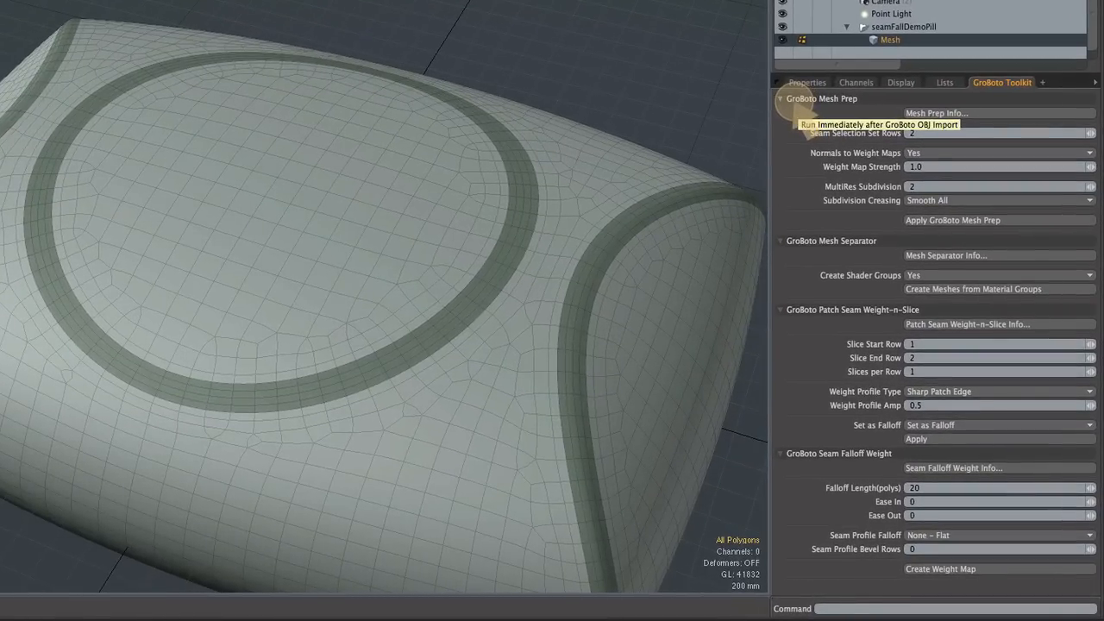
Collapse the Mesh Prep and Mesh Separator sections in the GroBoto Toolkit
{"action": "left_click", "coordinate": [779, 98]}
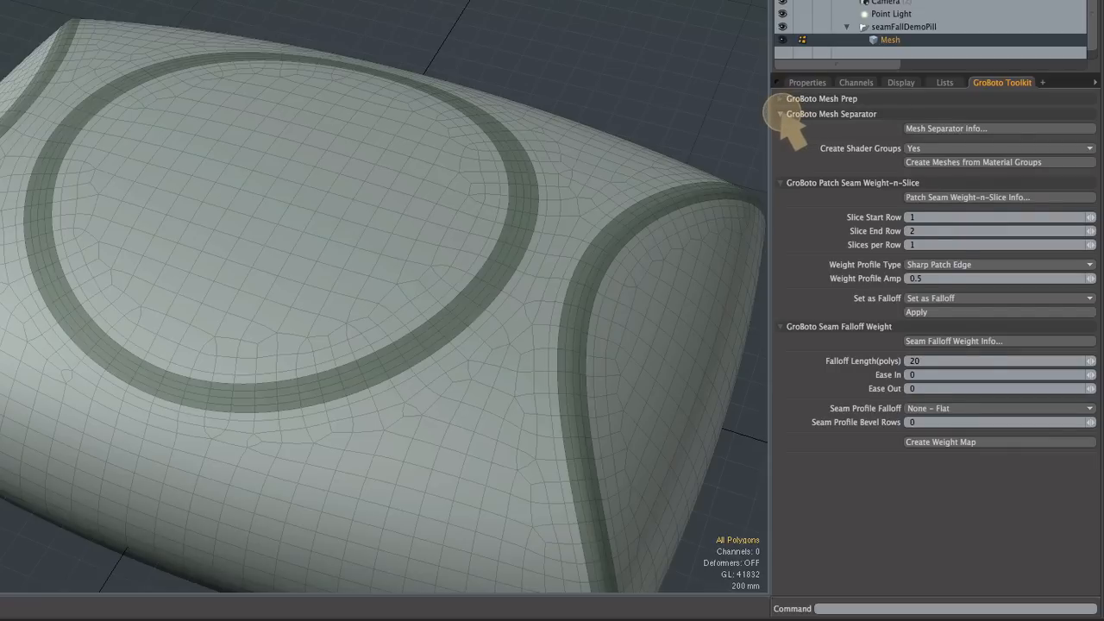
{"action": "left_click", "coordinate": [780, 113]}
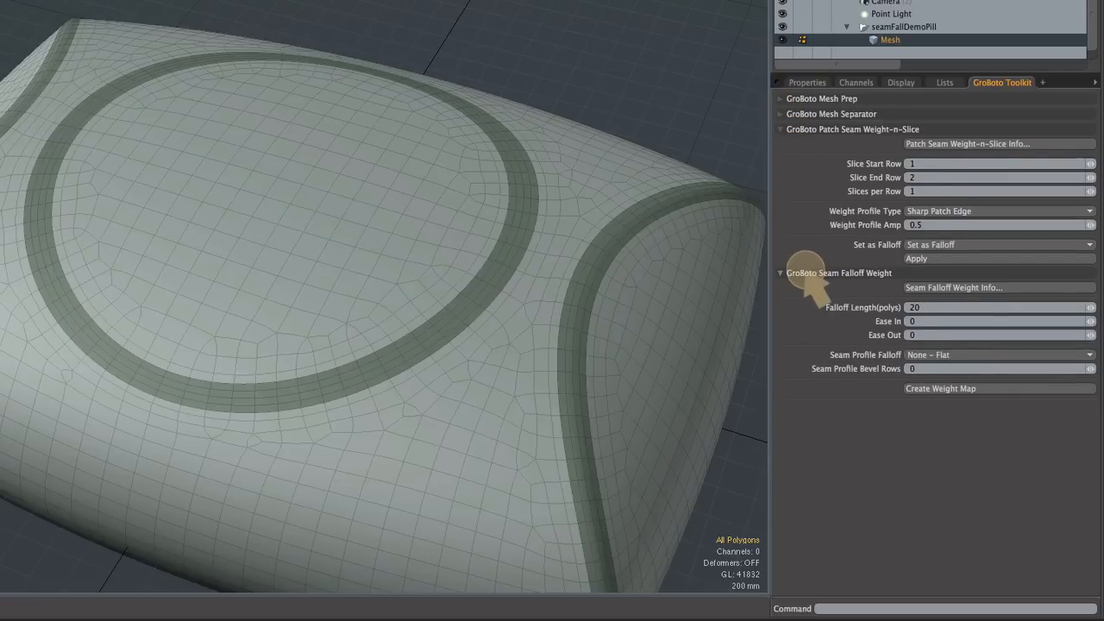
{"action": "mouse_move", "coordinate": [808, 284]}
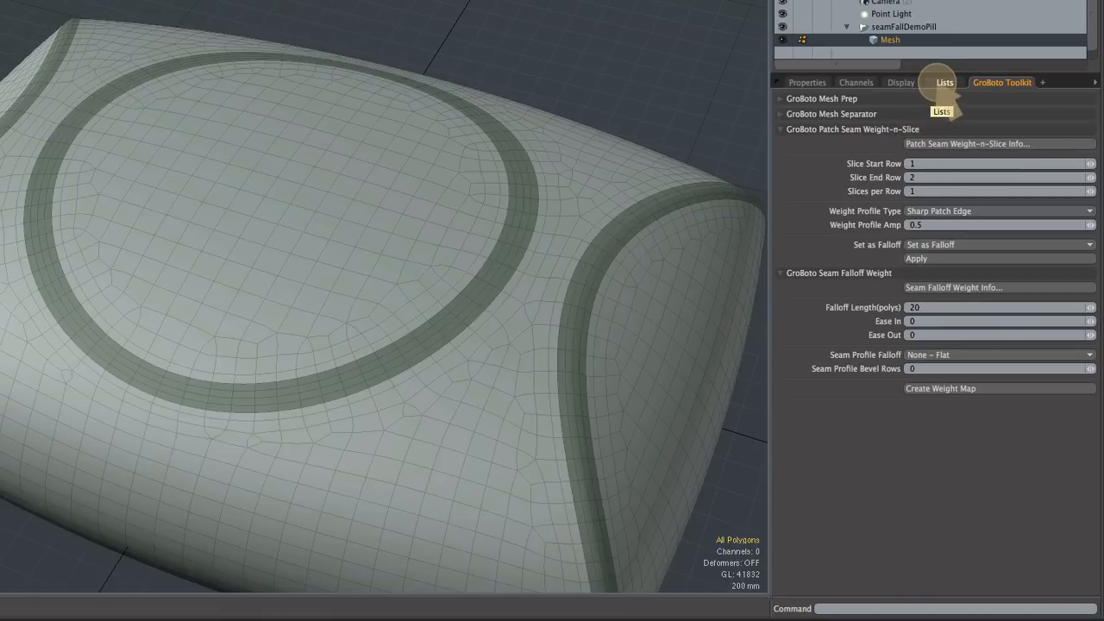
Review the mesh's weight maps and seam selection sets in Lists, then return to GroBoto Toolkit
{"action": "left_click", "coordinate": [944, 83]}
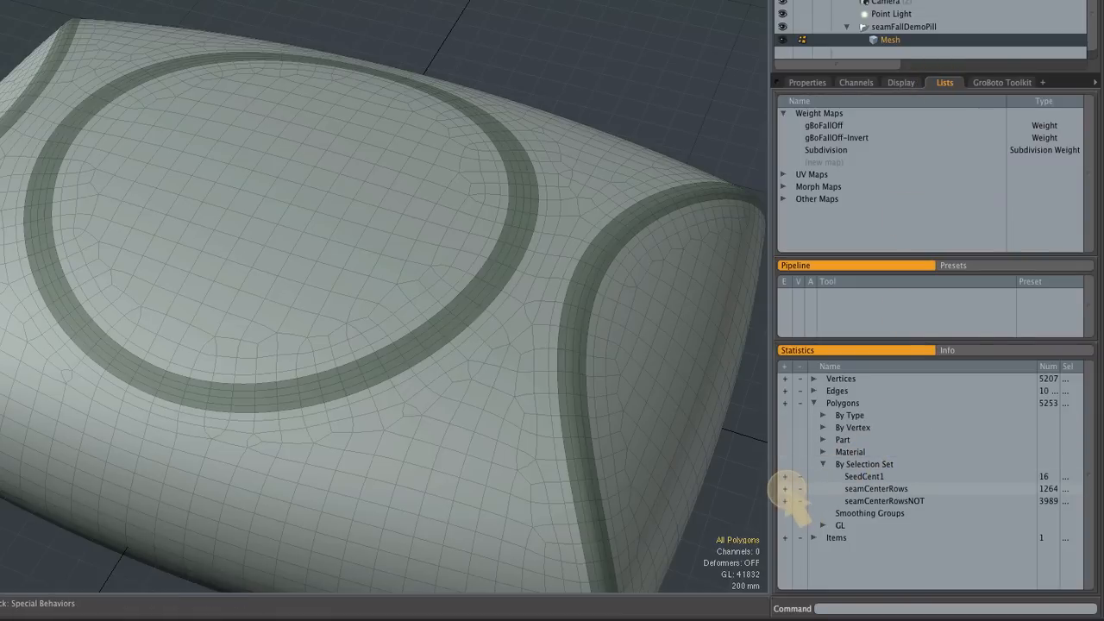
{"action": "left_click", "coordinate": [876, 489]}
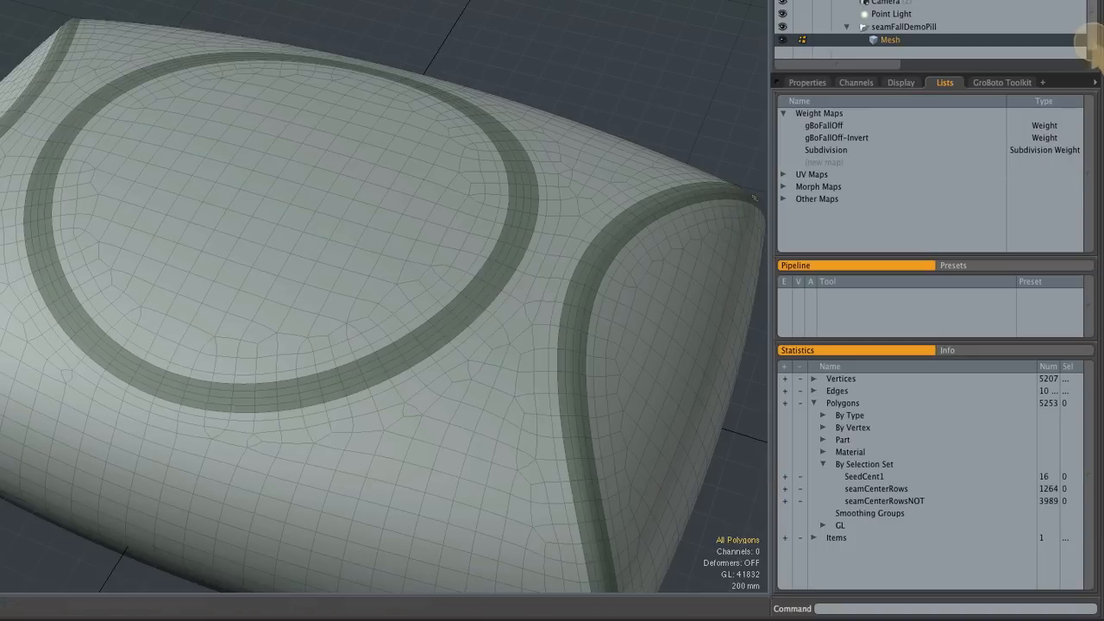
{"action": "left_click", "coordinate": [1001, 83]}
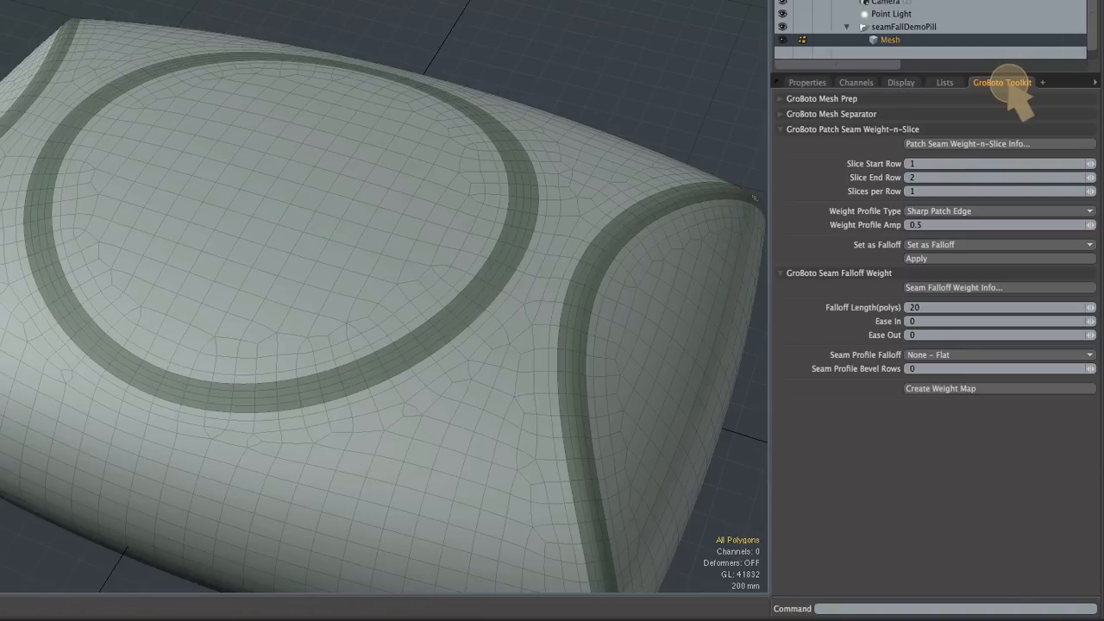
{"action": "mouse_move", "coordinate": [863, 302]}
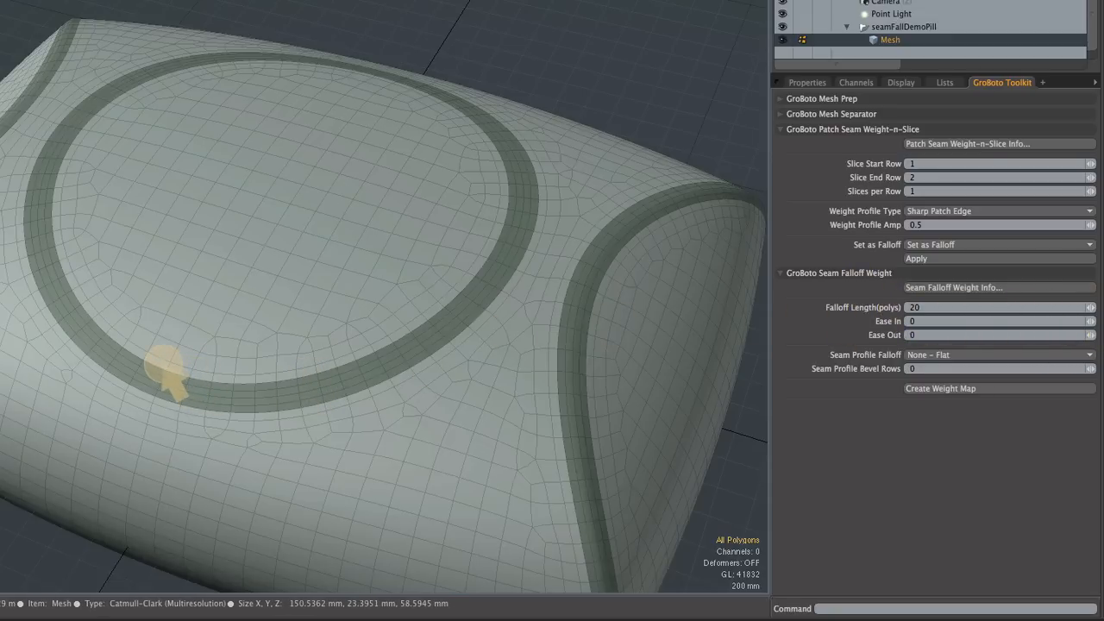
Select a small patch of polygons beside the circular seam ring
{"action": "left_click", "coordinate": [159, 379]}
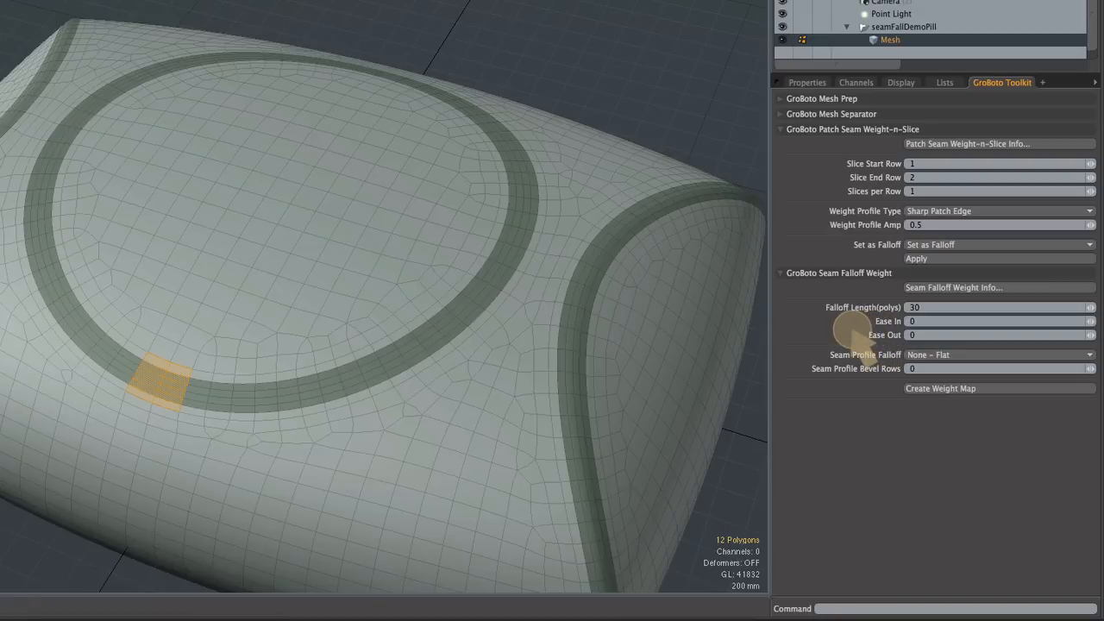
{"action": "mouse_move", "coordinate": [846, 393]}
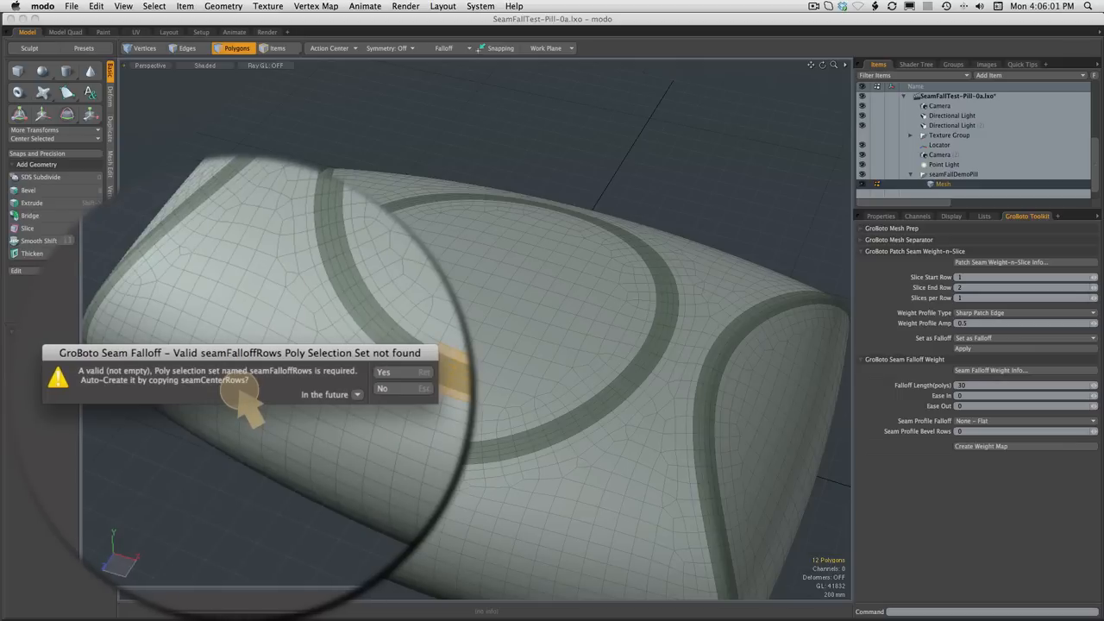
Answer Yes to auto-create the seamFalloffRows selection set from seamCenterRows
{"action": "left_click", "coordinate": [332, 393]}
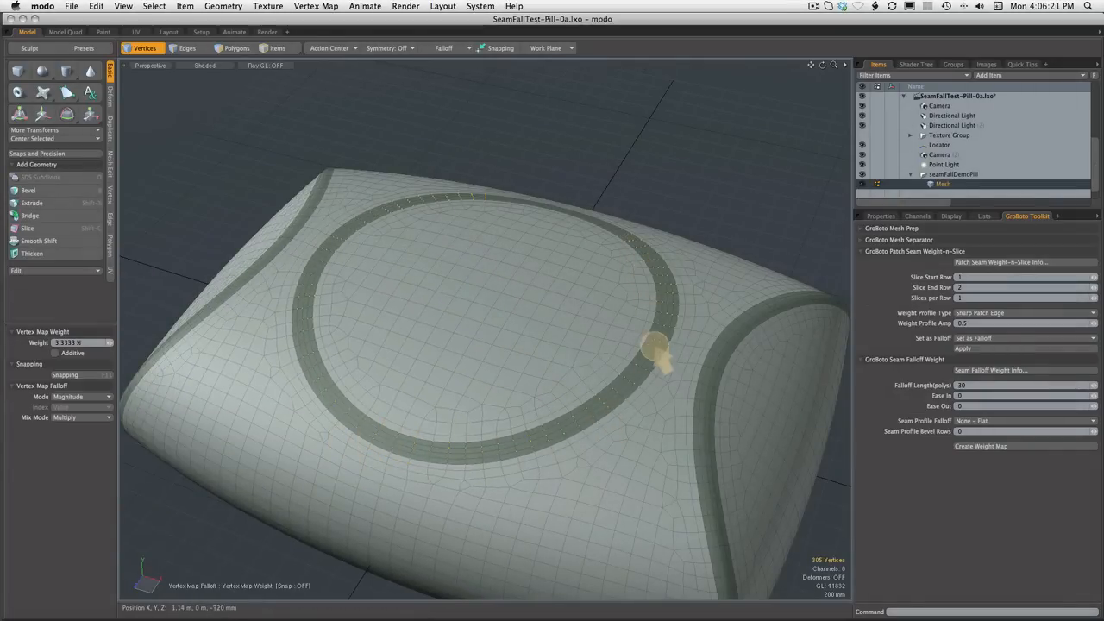
{"action": "left_click_drag", "start_coordinate": [659, 349], "coordinate": [466, 204]}
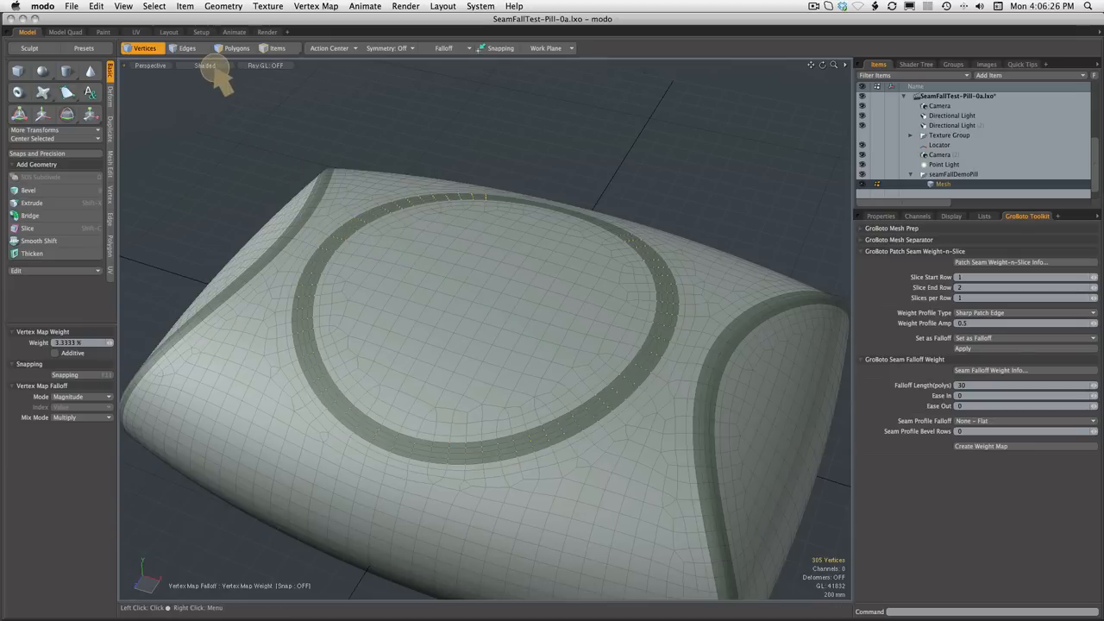
{"action": "left_click", "coordinate": [205, 66]}
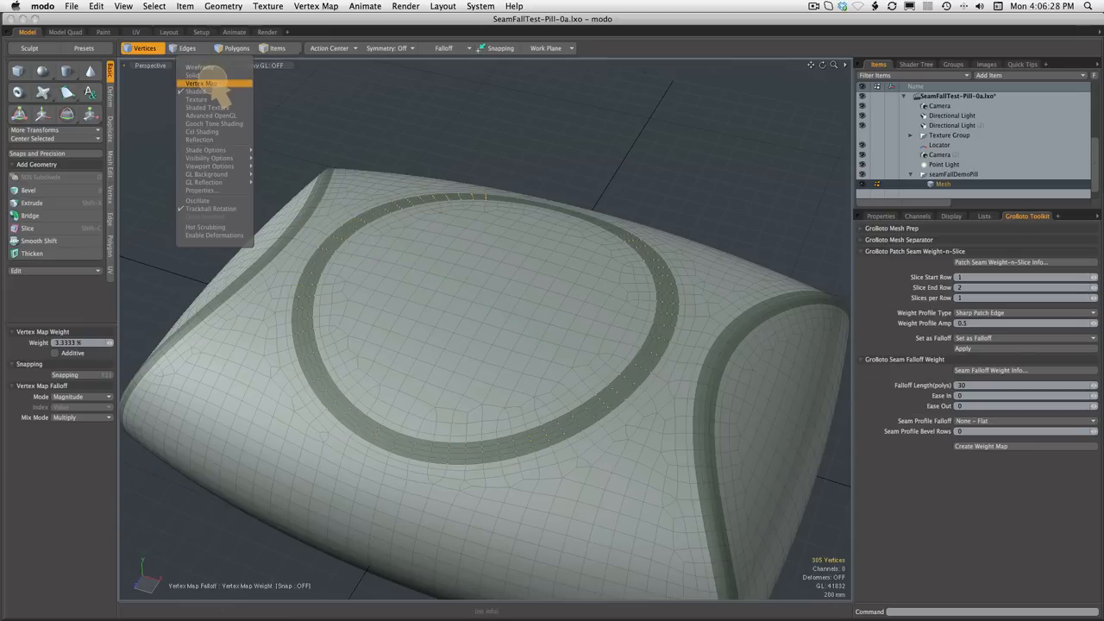
{"action": "left_click", "coordinate": [200, 83]}
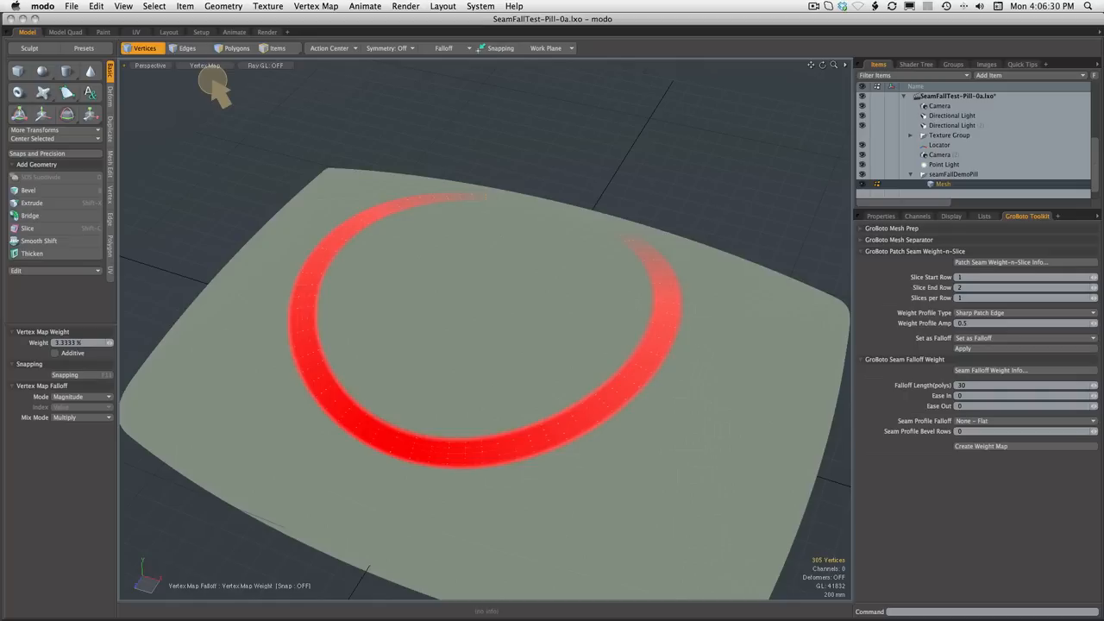
{"action": "mouse_move", "coordinate": [635, 268]}
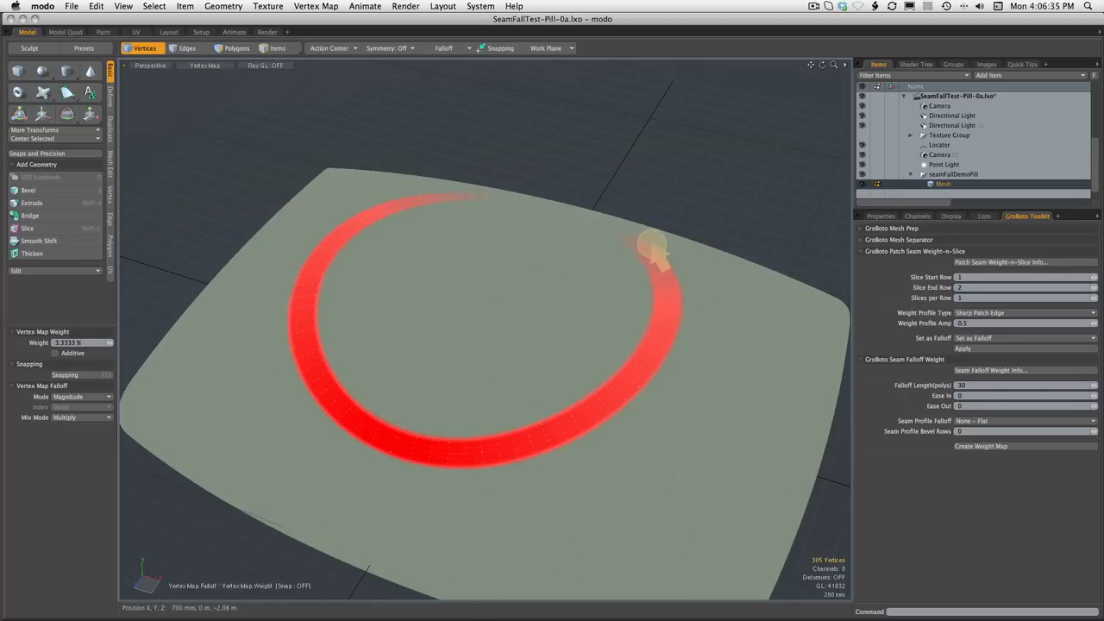
{"action": "mouse_move", "coordinate": [652, 262]}
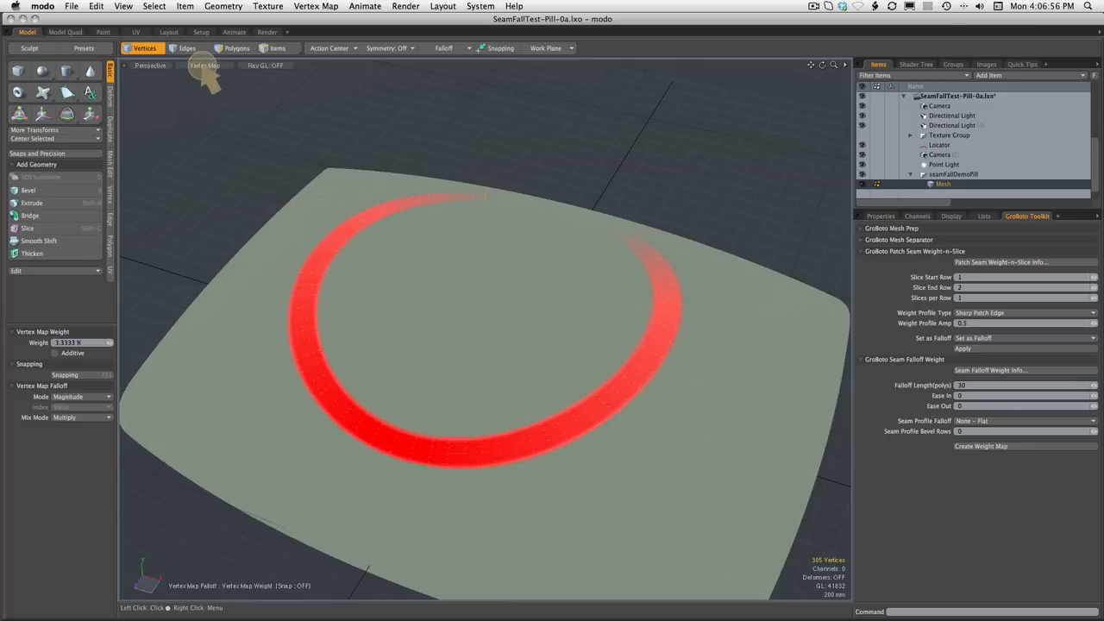
{"action": "left_click", "coordinate": [203, 66]}
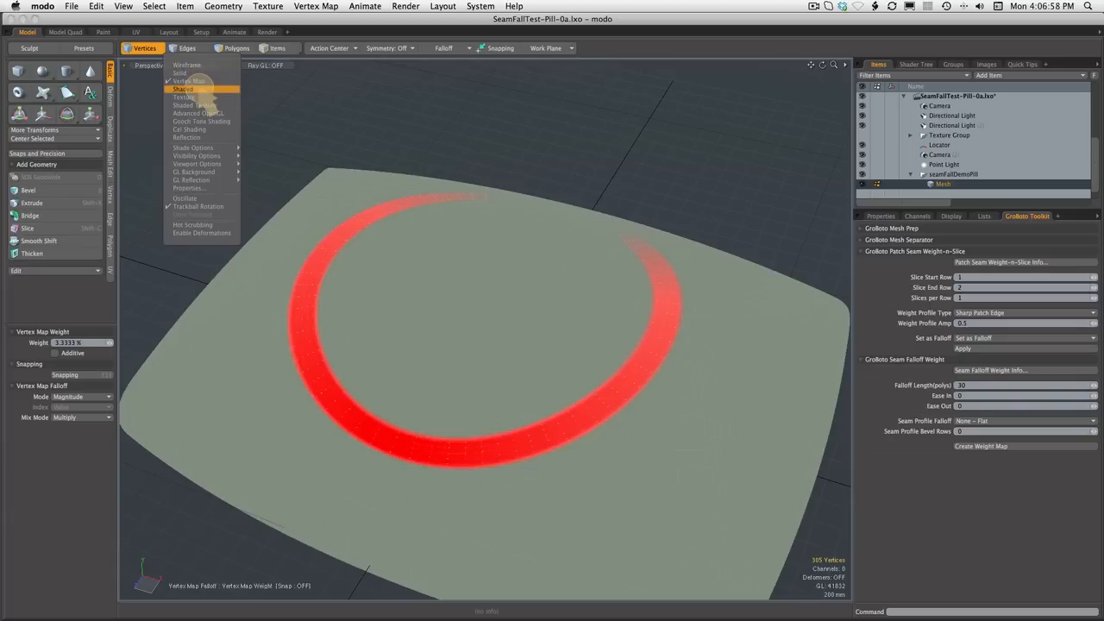
{"action": "left_click", "coordinate": [183, 88]}
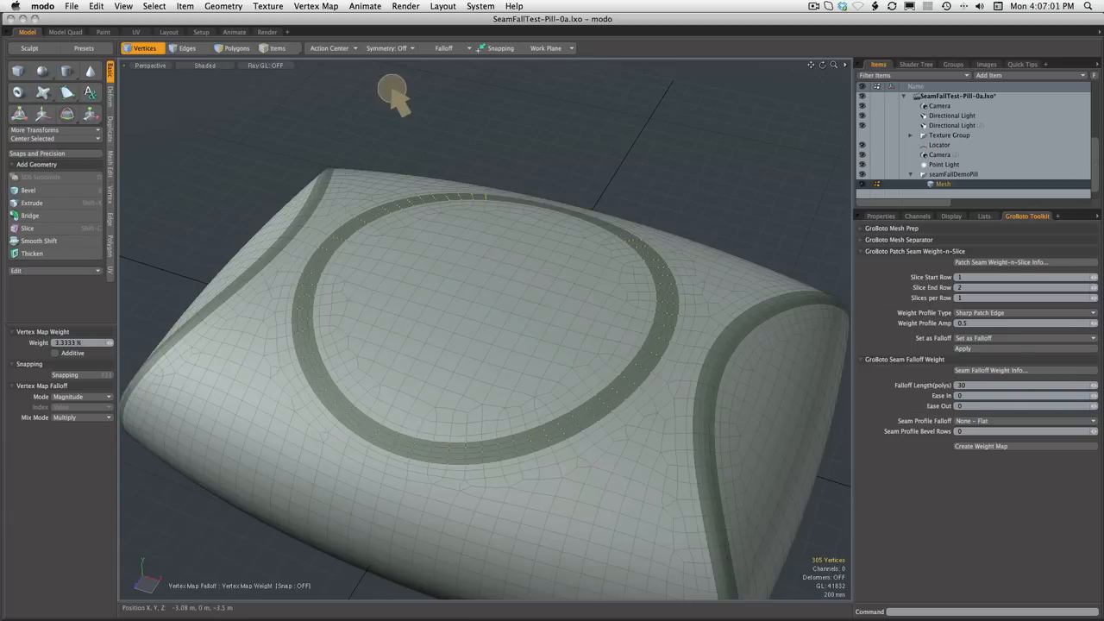
{"action": "left_click", "coordinate": [443, 48]}
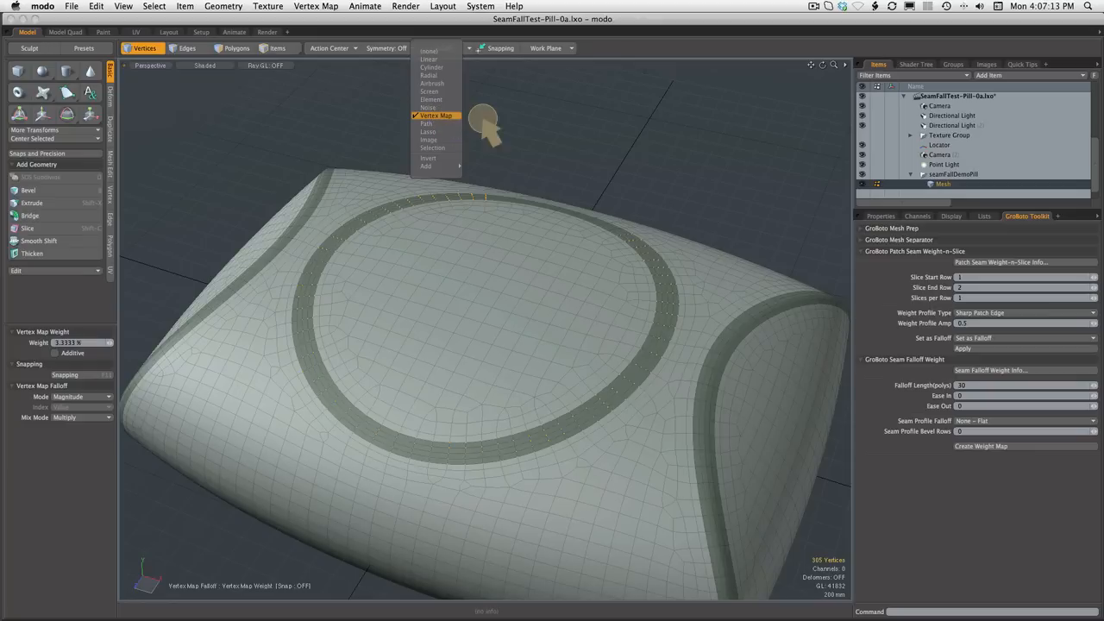
Set Falloff to Vertex Map and activate the Move transform on the pillow
{"action": "left_click", "coordinate": [435, 114]}
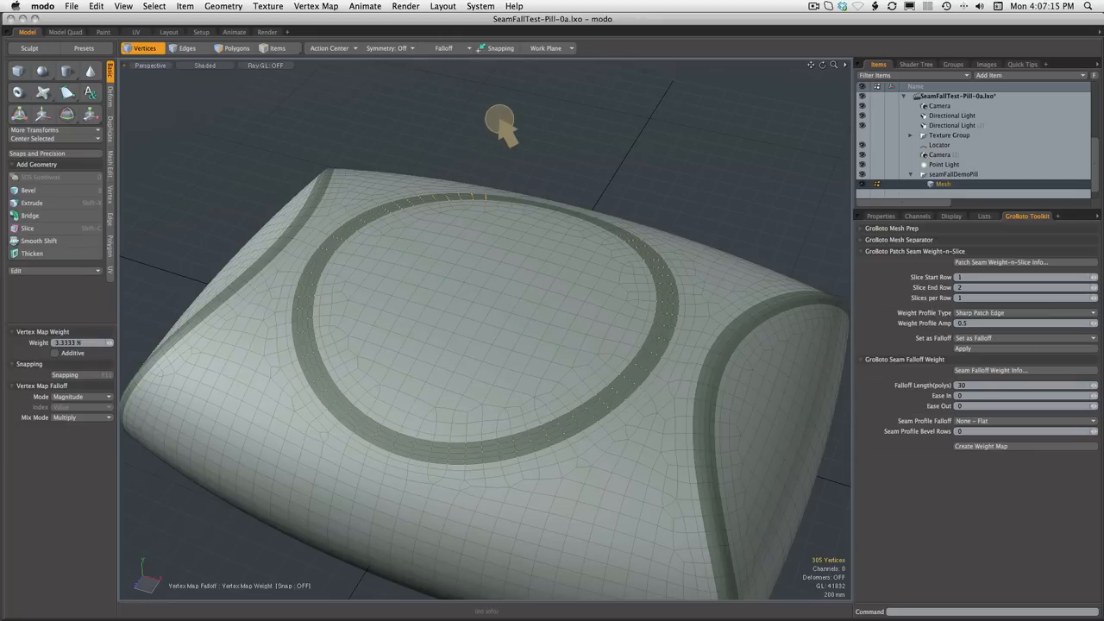
{"action": "mouse_move", "coordinate": [227, 107]}
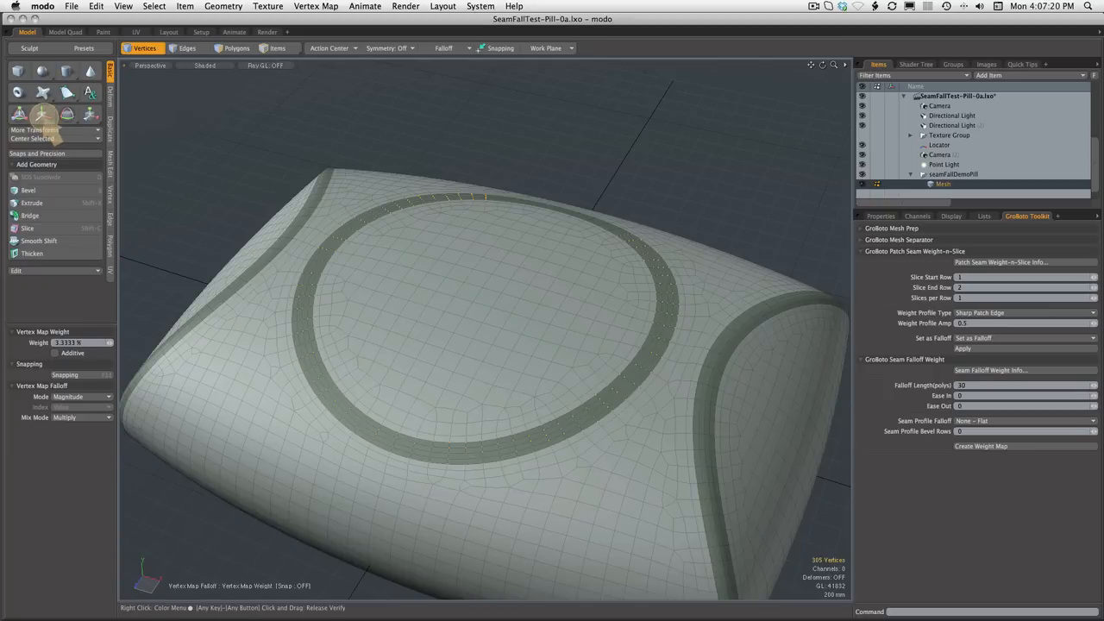
{"action": "left_click", "coordinate": [42, 114]}
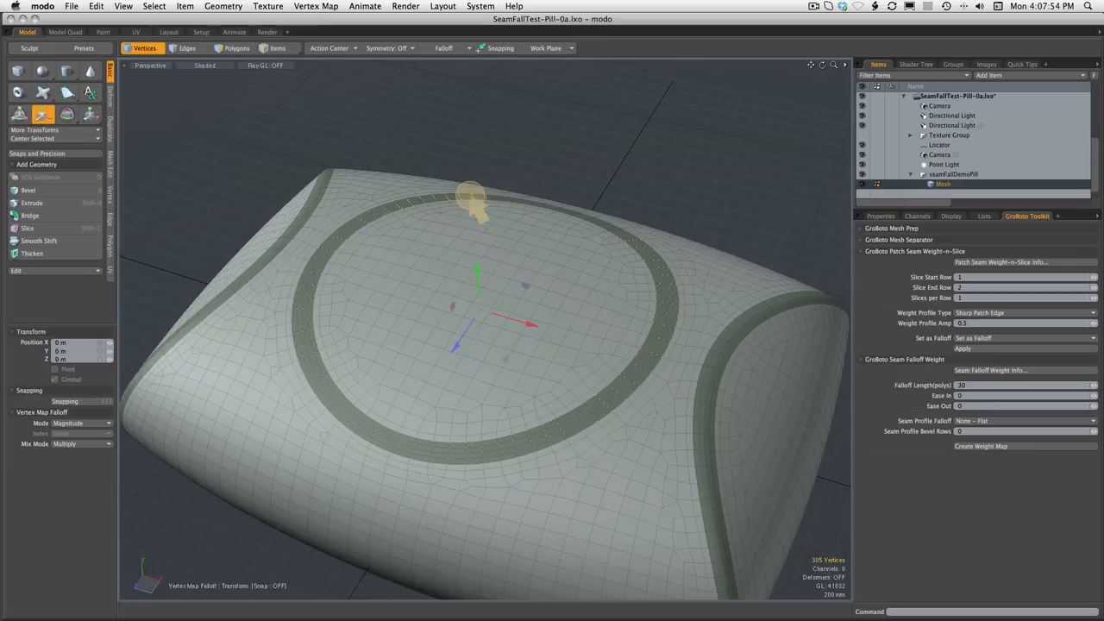
Switch the viewport to Vertex Map shading to show the seam falloff ring
{"action": "left_click", "coordinate": [236, 48]}
{"action": "type", "text": "50"}
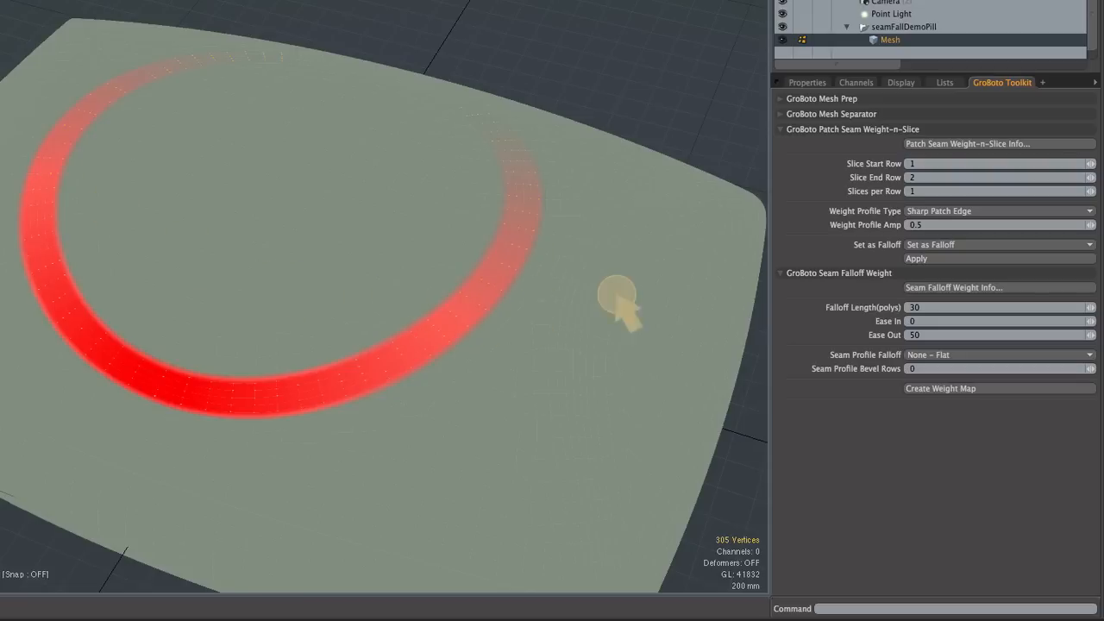
View the Lists tab showing the newly generated seam falloff weight map
{"action": "left_click", "coordinate": [944, 83]}
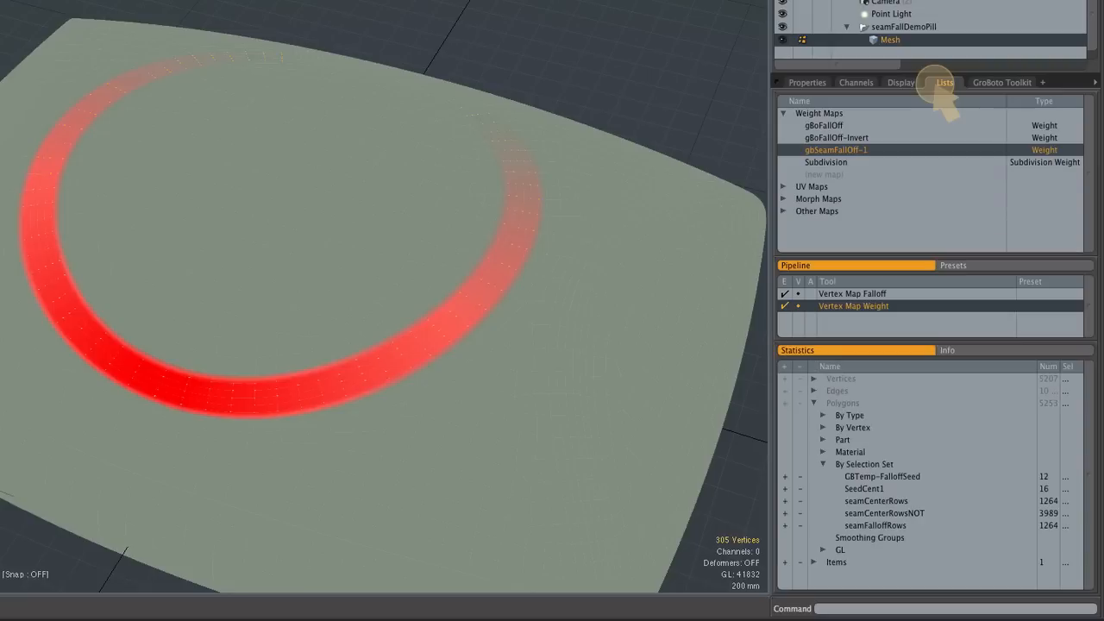
{"action": "mouse_move", "coordinate": [911, 98]}
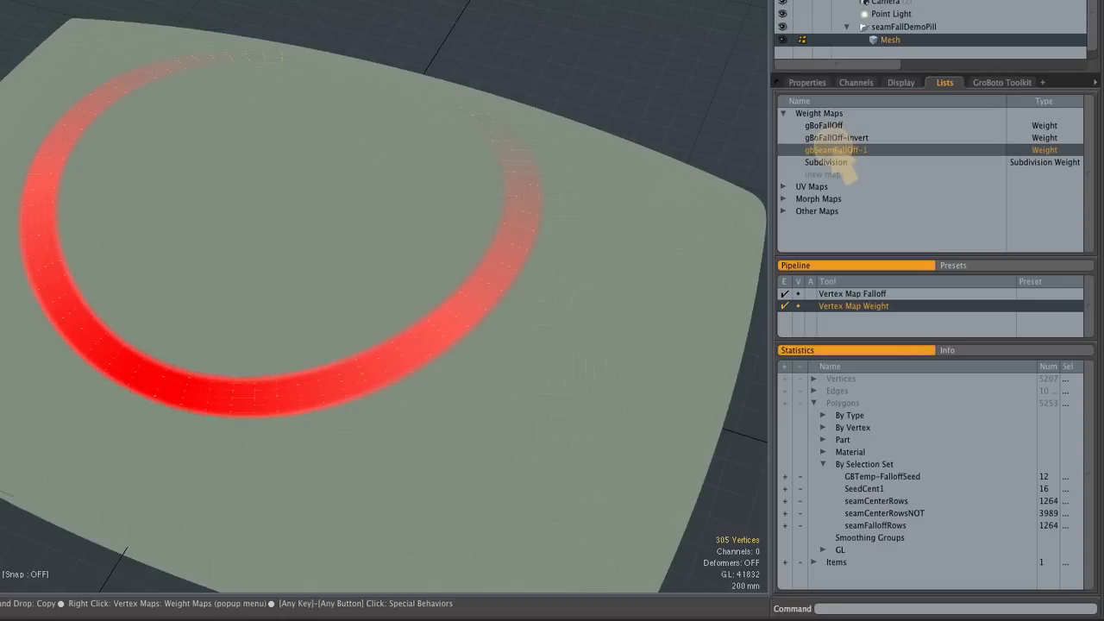
{"action": "mouse_move", "coordinate": [828, 242]}
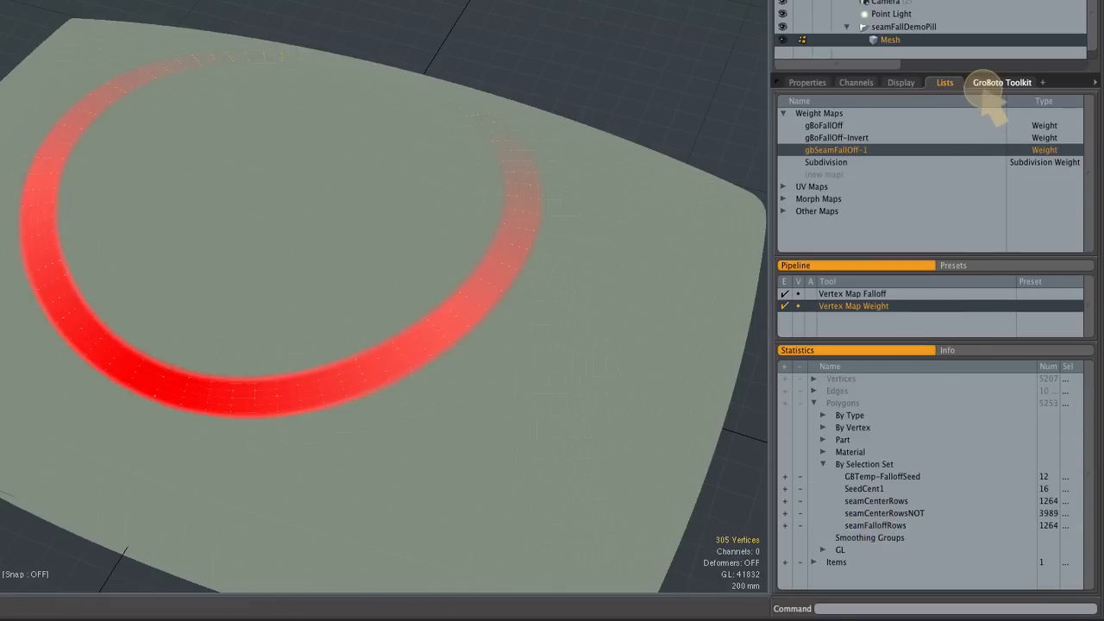
Return to the GroBoto Toolkit seam weight tool settings
{"action": "left_click", "coordinate": [1000, 83]}
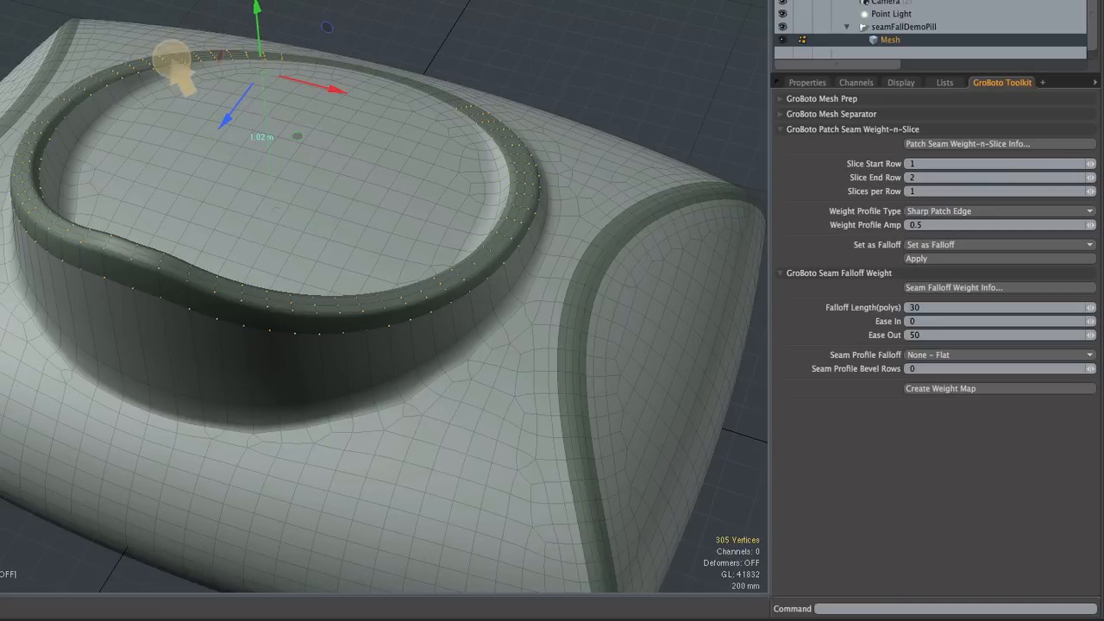
{"action": "mouse_move", "coordinate": [361, 310]}
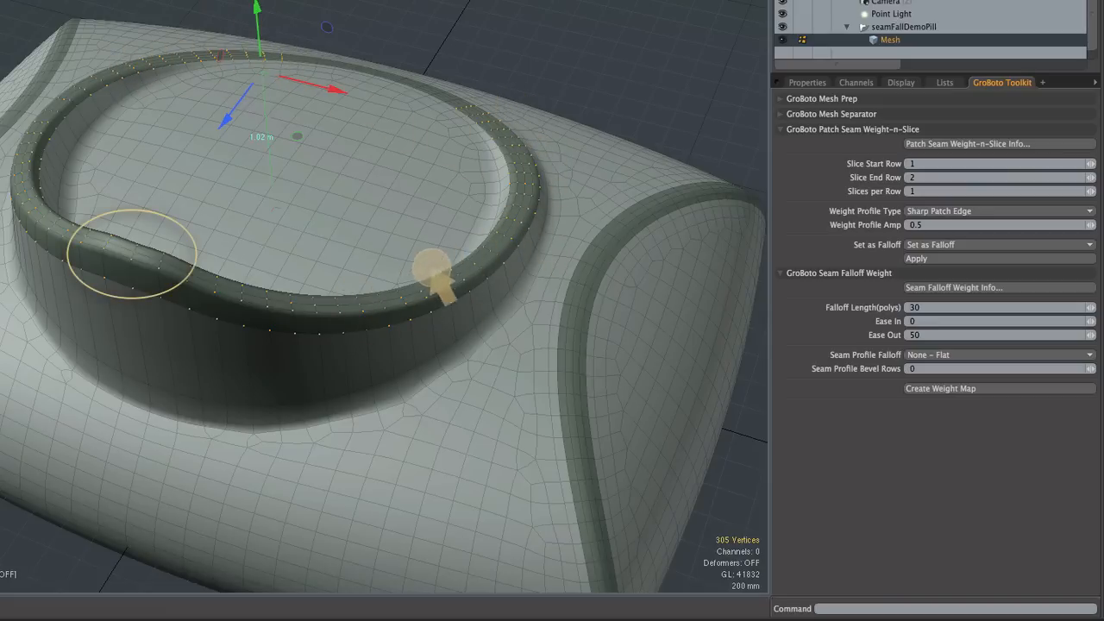
{"action": "mouse_move", "coordinate": [310, 376]}
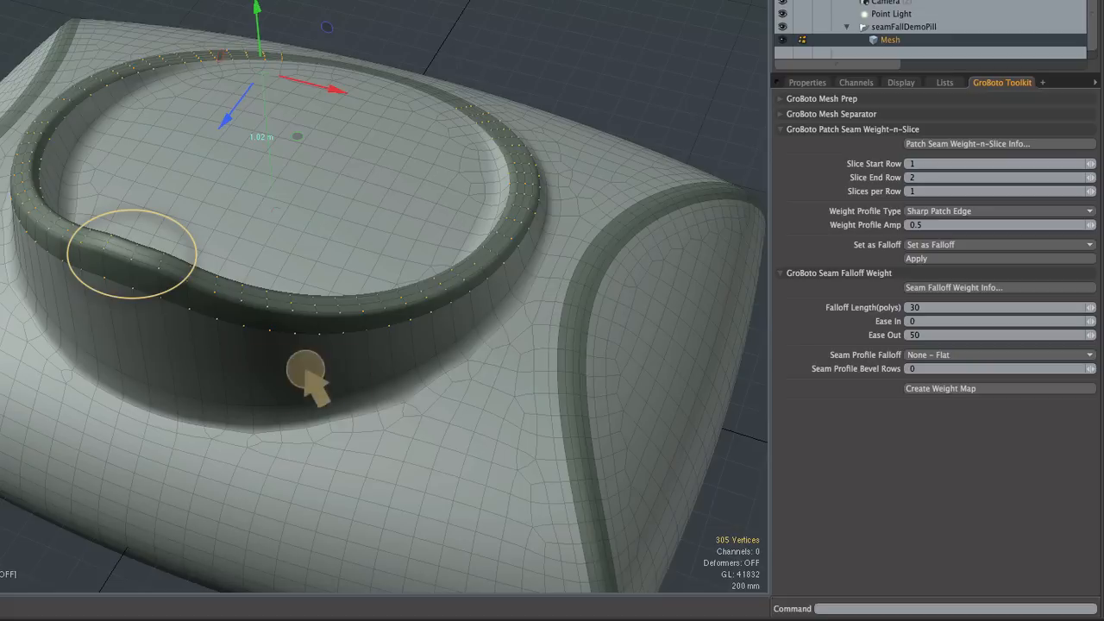
{"action": "mouse_move", "coordinate": [156, 273]}
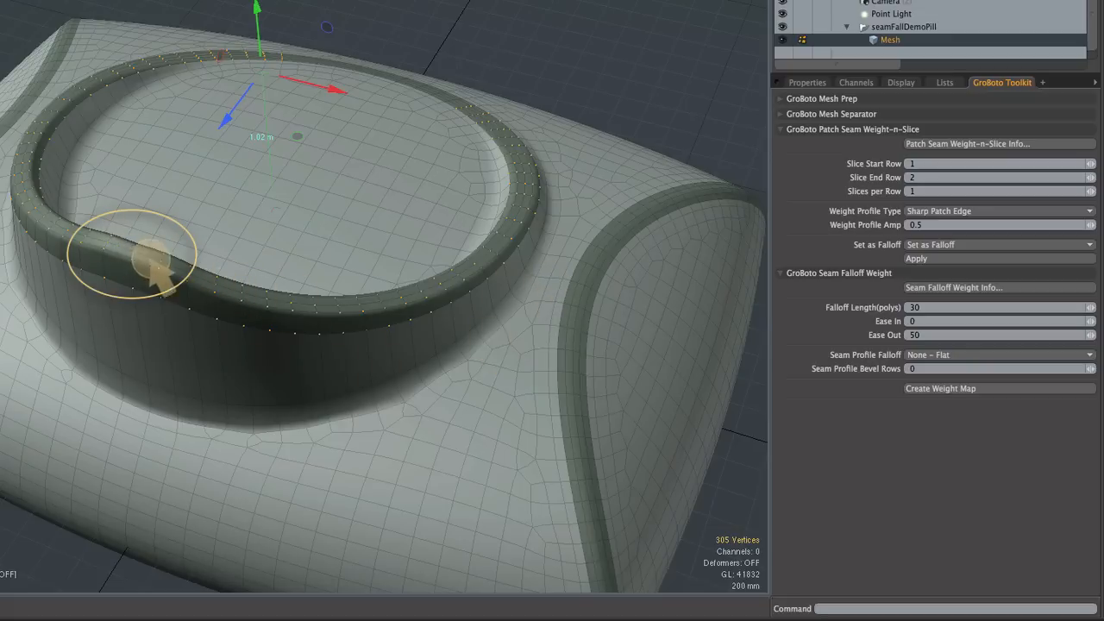
{"action": "mouse_move", "coordinate": [159, 268]}
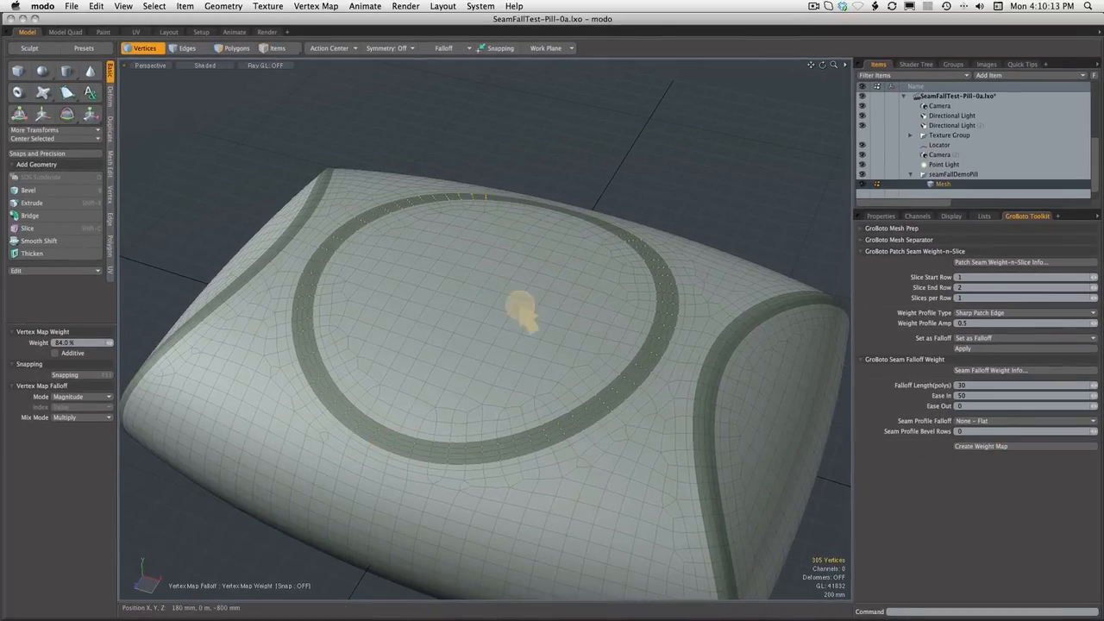
Check the weight map colours, return to shaded view and test the seam wall height
{"action": "left_click", "coordinate": [205, 66]}
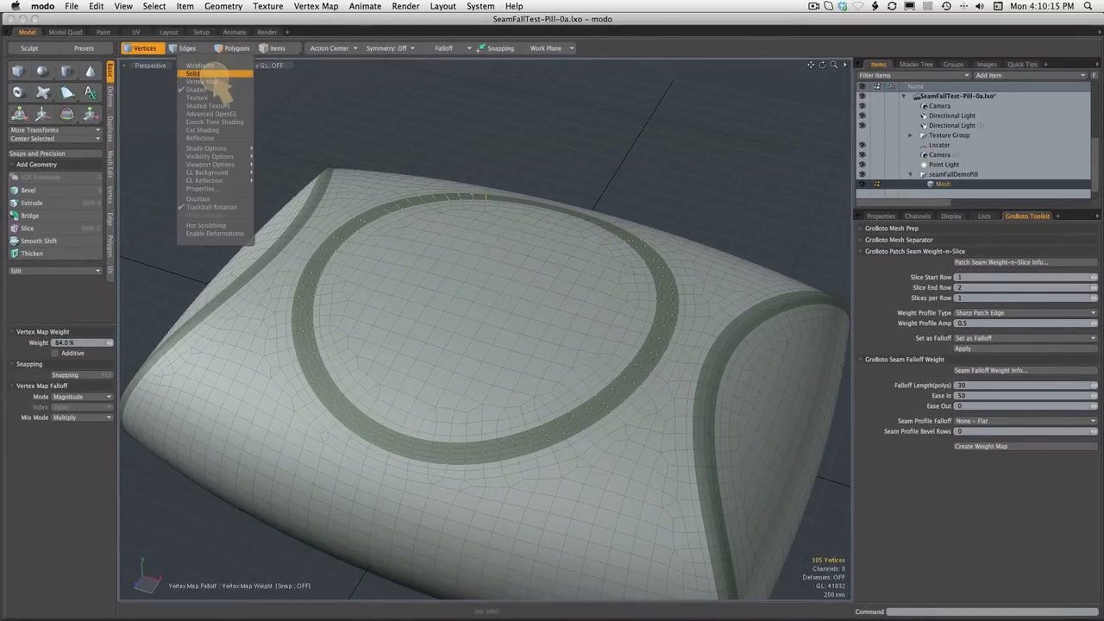
{"action": "left_click", "coordinate": [202, 81]}
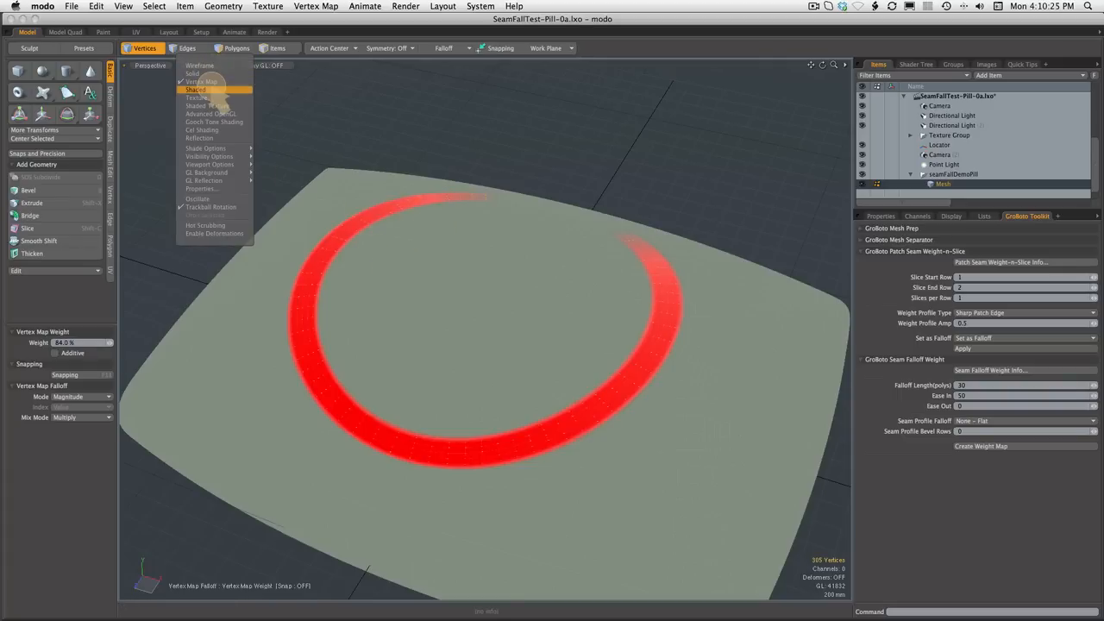
{"action": "left_click", "coordinate": [195, 90]}
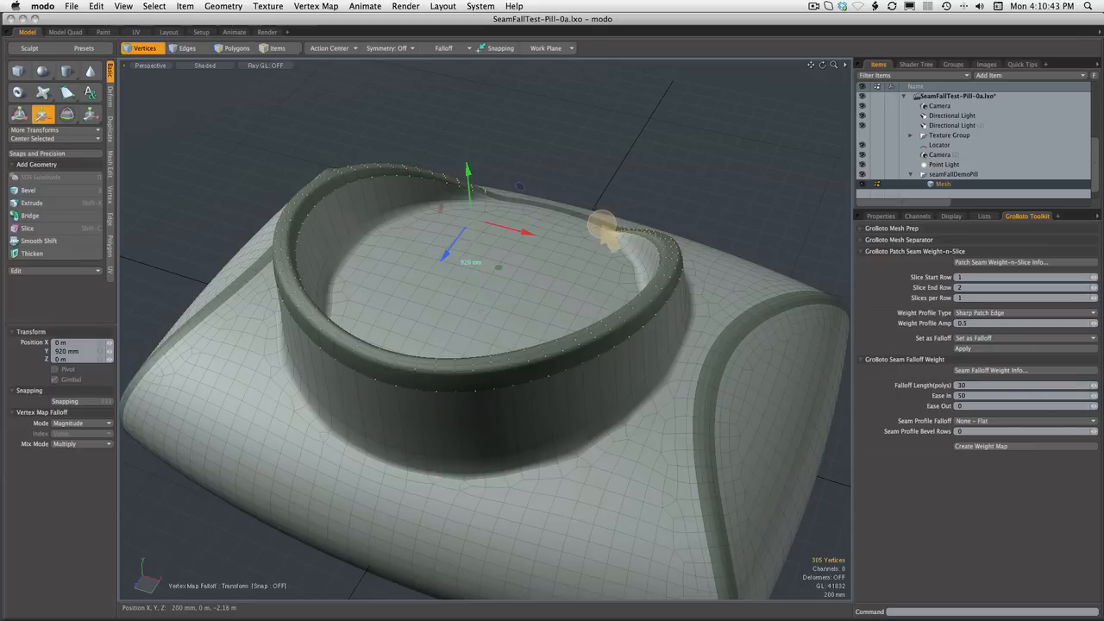
{"action": "left_click_drag", "start_coordinate": [604, 224], "coordinate": [500, 210]}
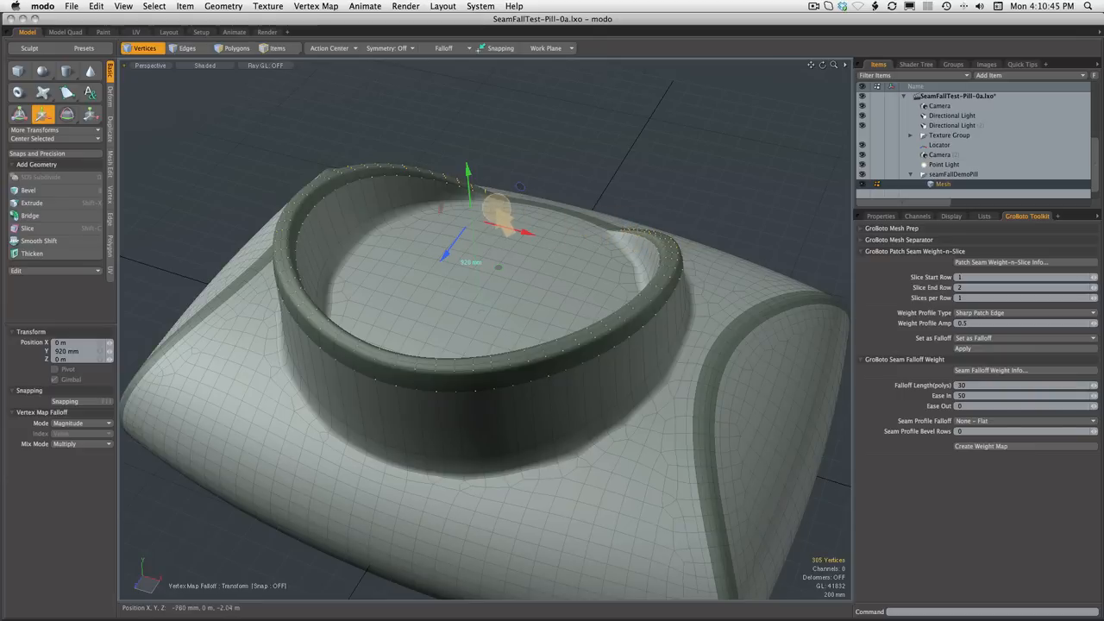
{"action": "left_click_drag", "start_coordinate": [500, 207], "coordinate": [469, 172]}
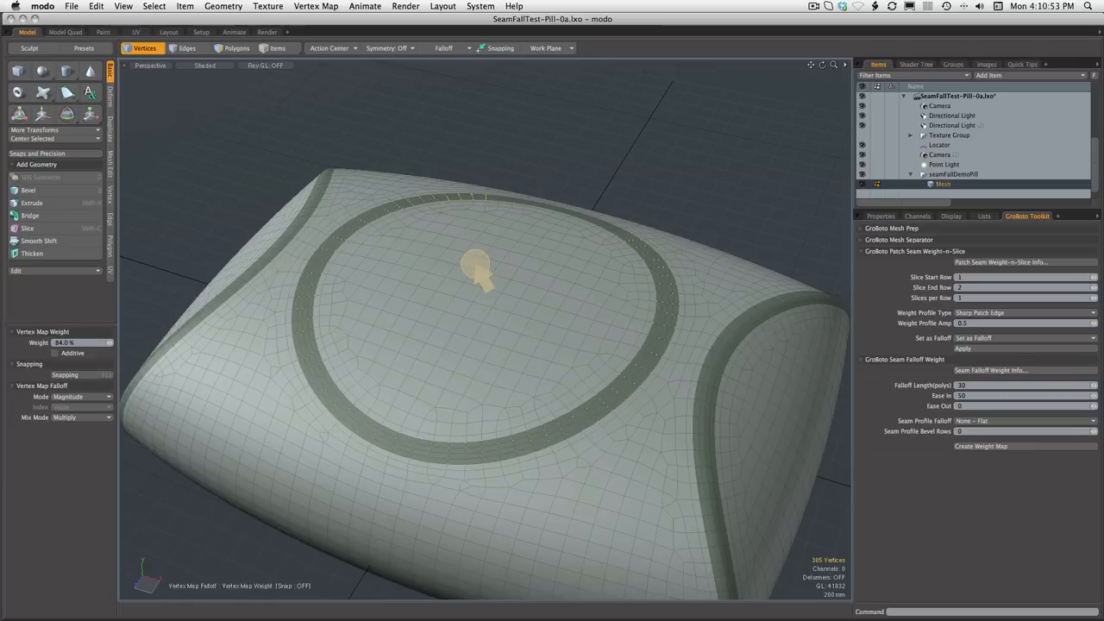
Regenerate the falloff weight map with Ease In 30 and pull the circular wall up tall
{"action": "left_click", "coordinate": [236, 48]}
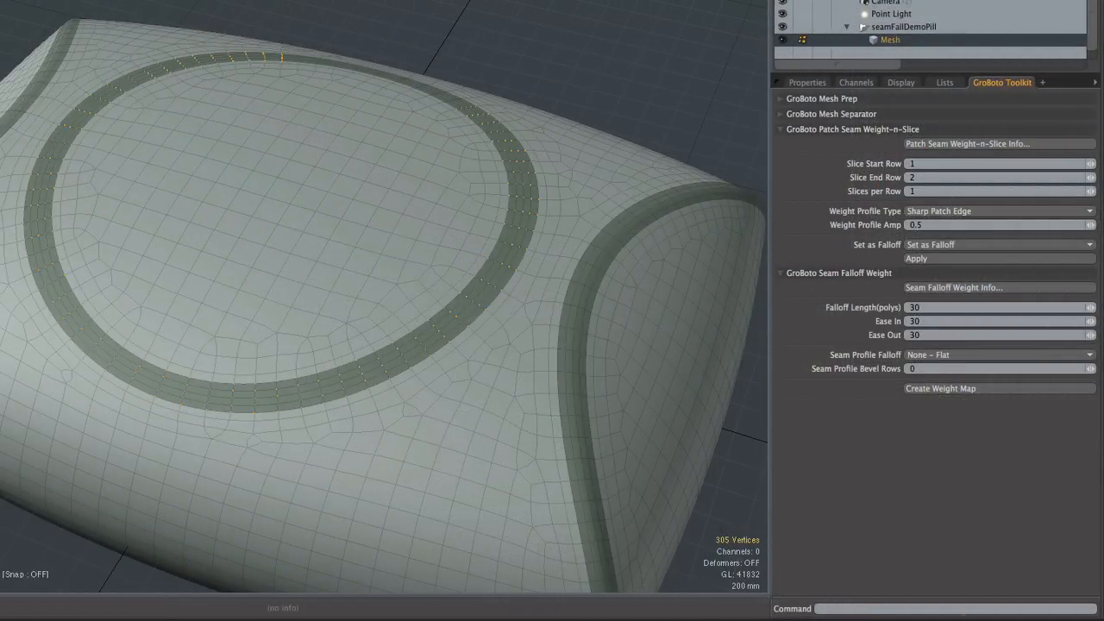
{"action": "left_click", "coordinate": [939, 388]}
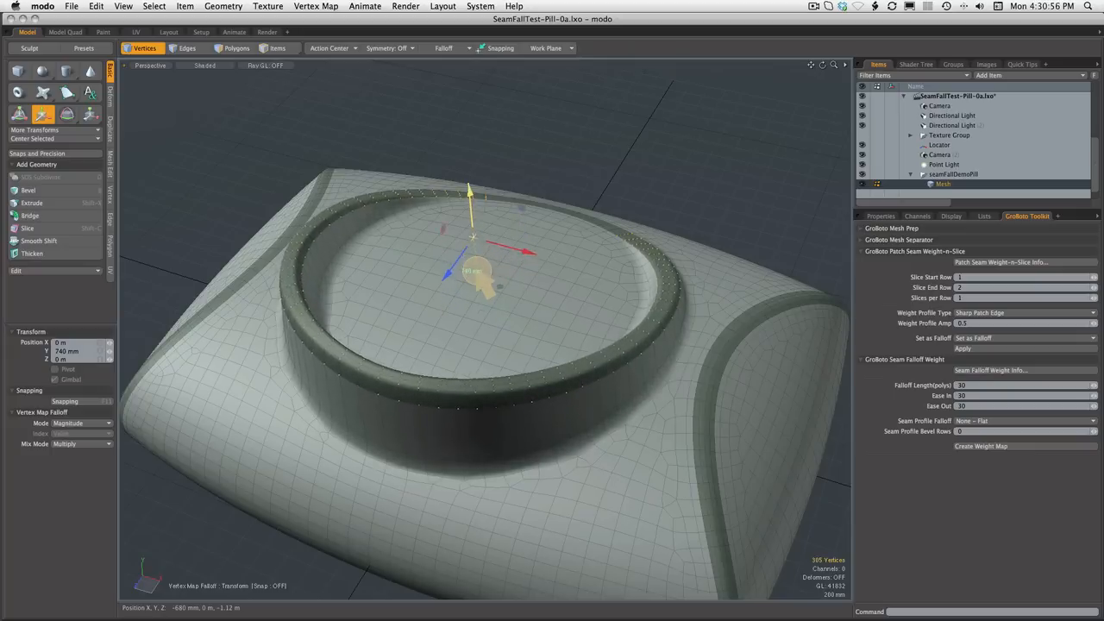
{"action": "left_click_drag", "start_coordinate": [469, 193], "coordinate": [473, 211]}
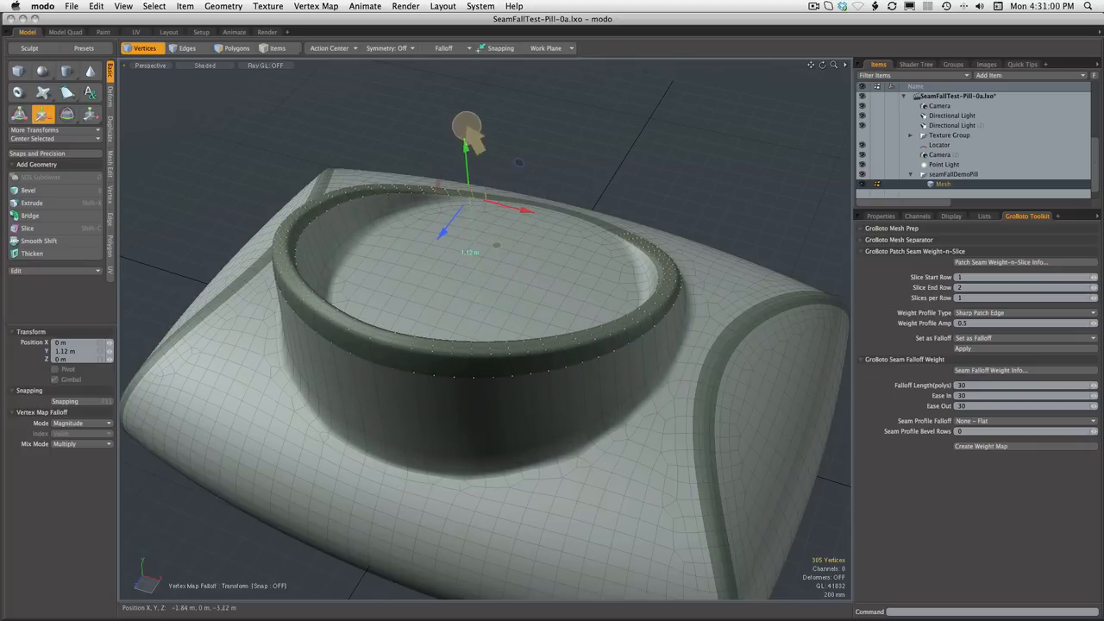
{"action": "left_click_drag", "start_coordinate": [469, 130], "coordinate": [504, 207]}
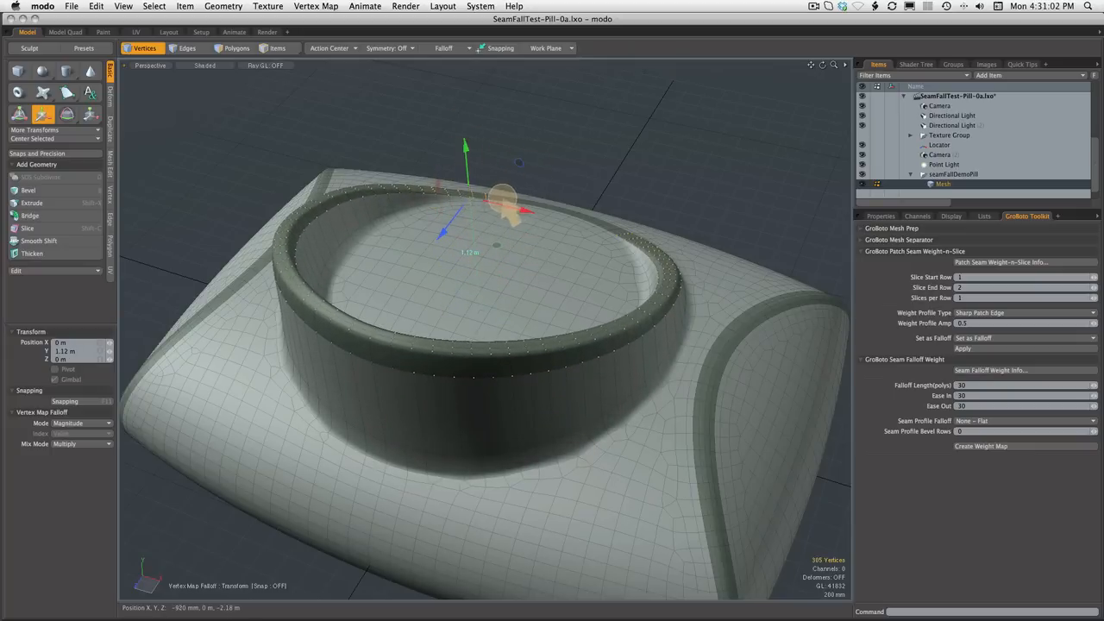
{"action": "left_click_drag", "start_coordinate": [509, 207], "coordinate": [336, 302]}
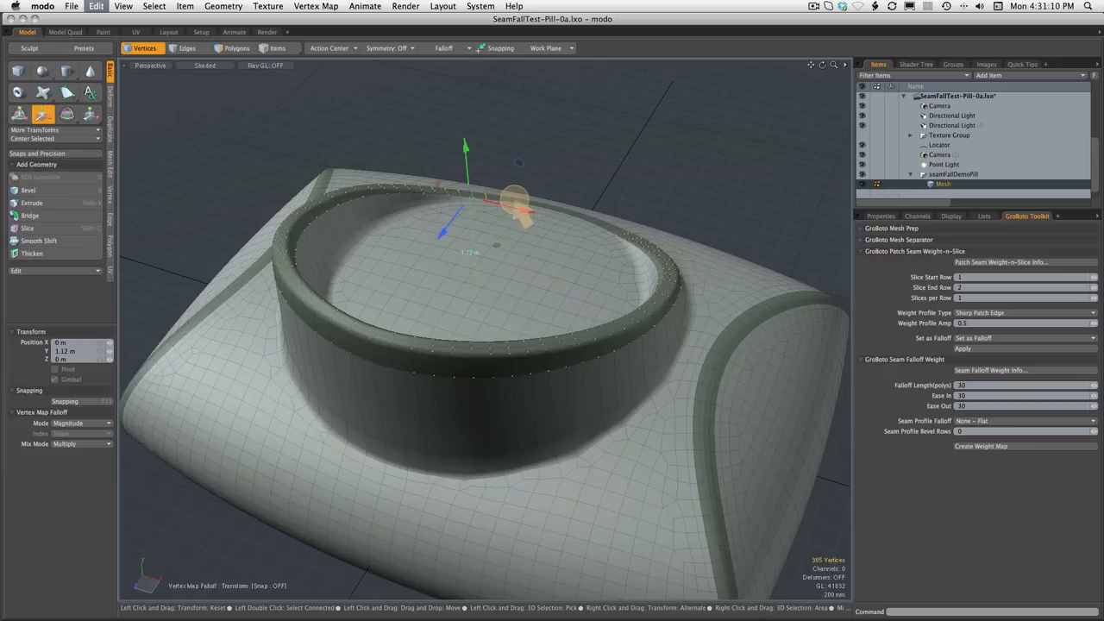
In Polygons mode, select polygons on the circular seam and side seam rings
{"action": "left_click", "coordinate": [236, 49]}
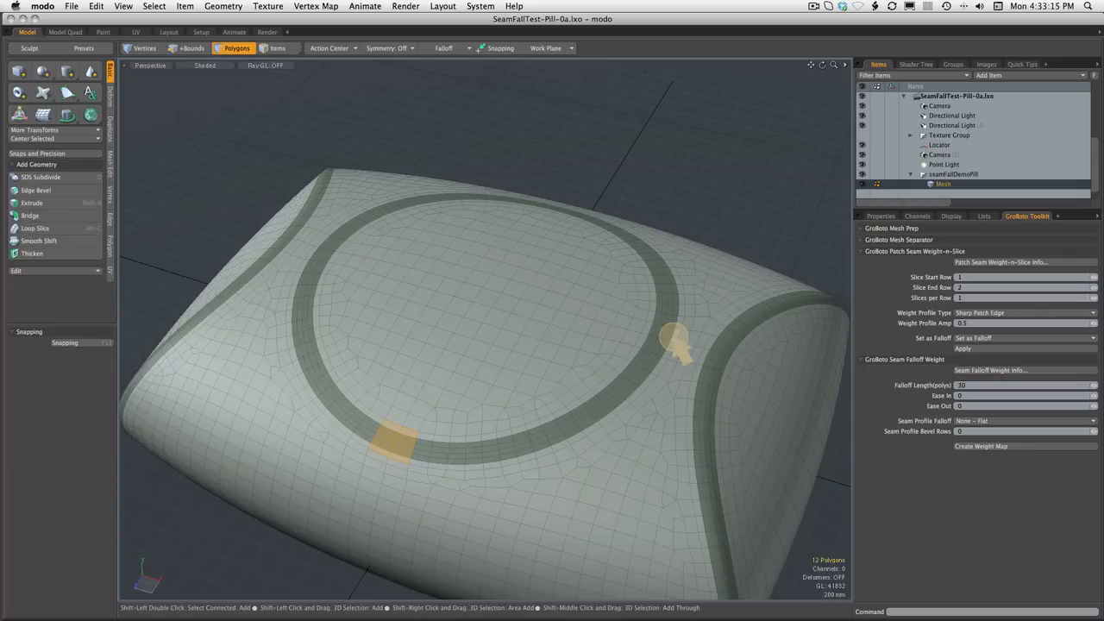
{"action": "left_click", "coordinate": [665, 345]}
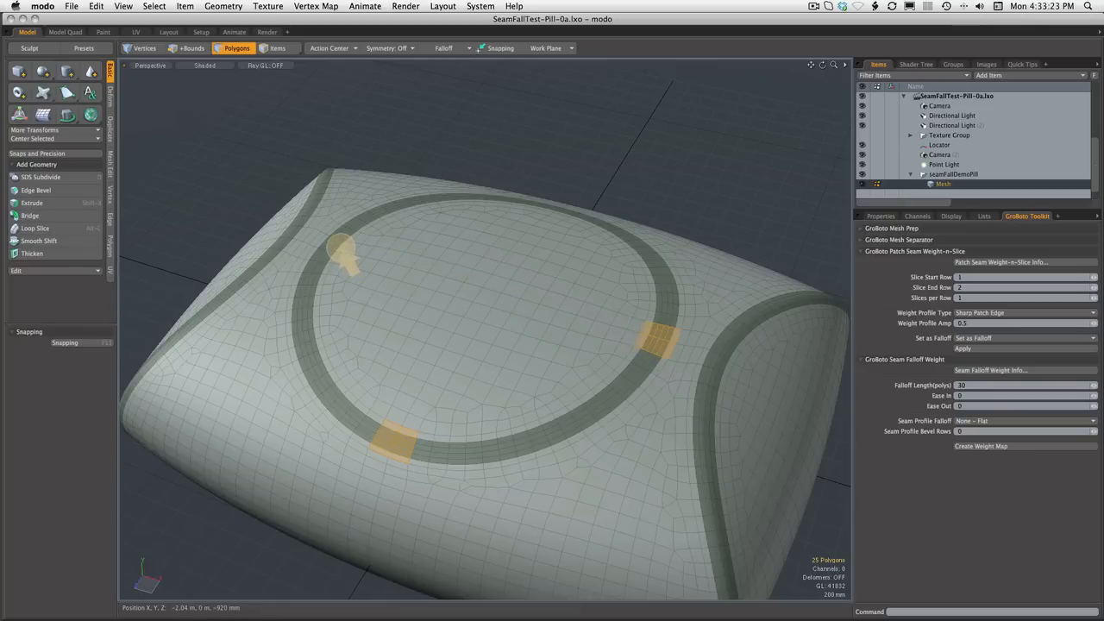
{"action": "left_click", "coordinate": [336, 255]}
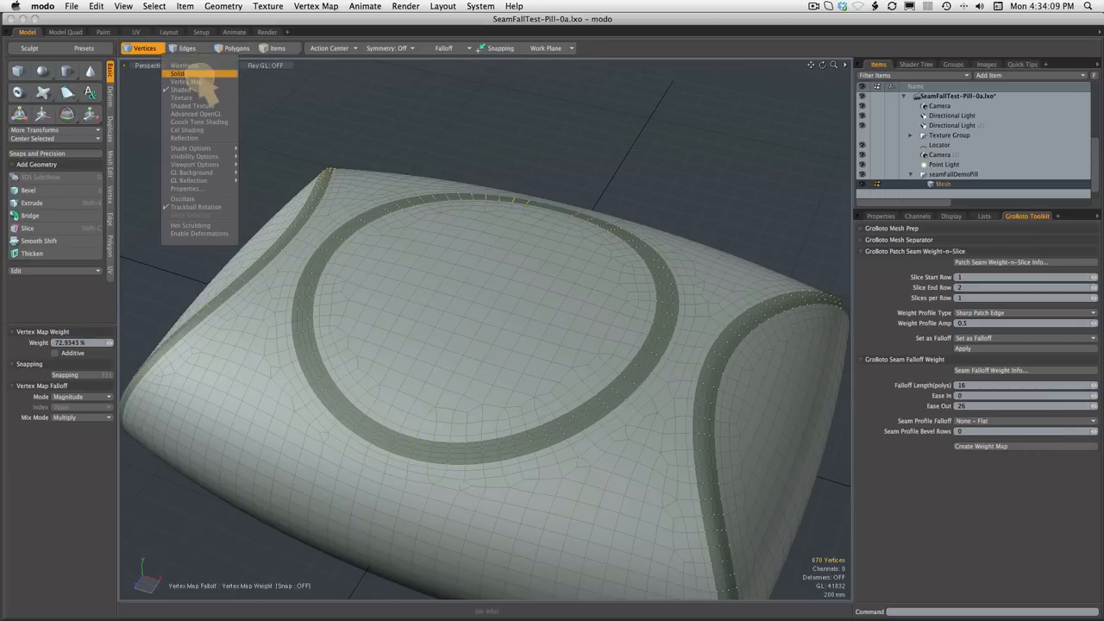
Check the red weights in Vertex Map shading, then raise all three seam rings into walls
{"action": "left_click", "coordinate": [178, 72]}
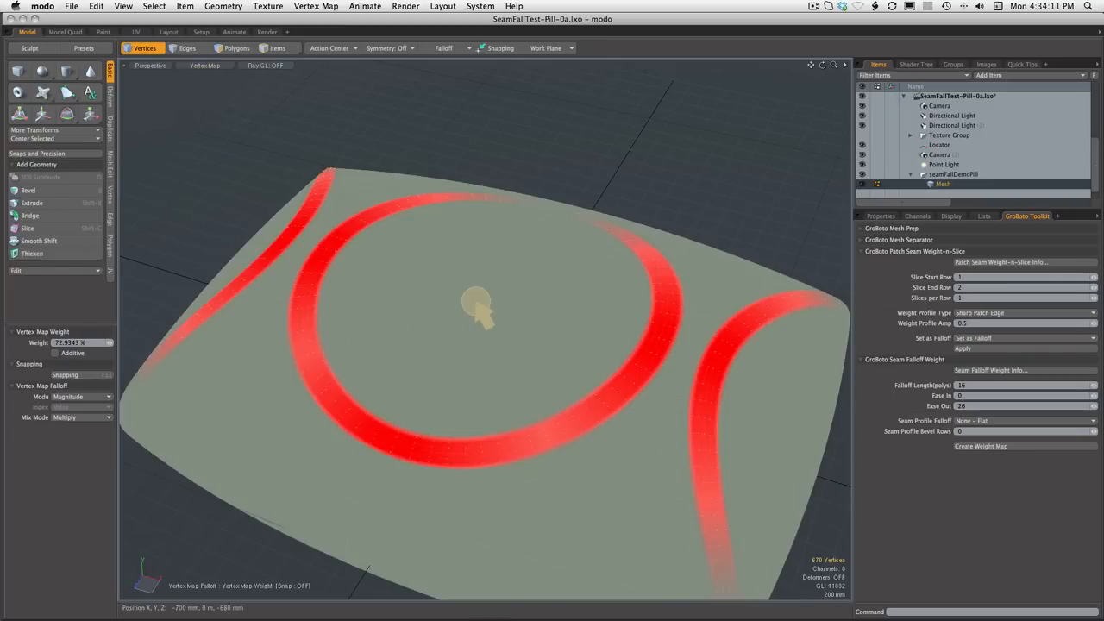
{"action": "mouse_move", "coordinate": [569, 419]}
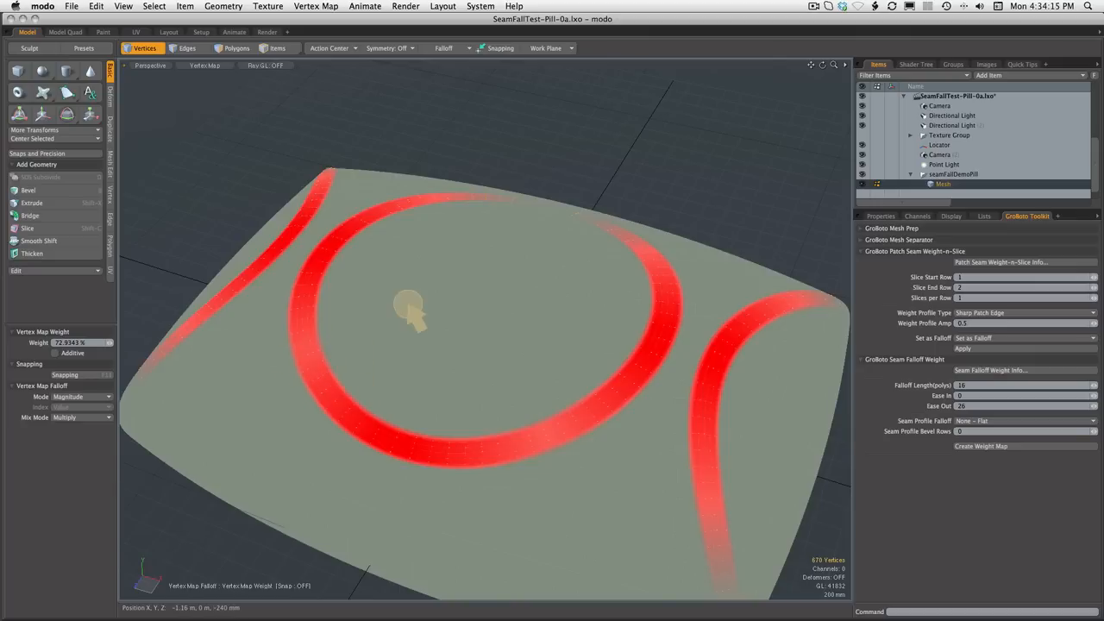
{"action": "mouse_move", "coordinate": [210, 86]}
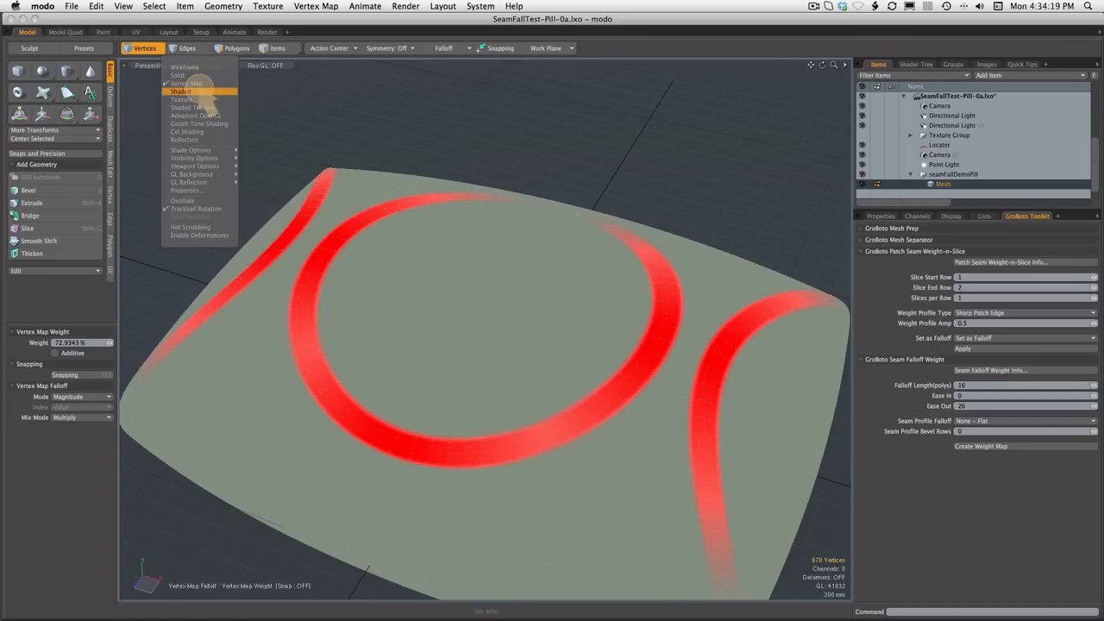
{"action": "left_click", "coordinate": [181, 90]}
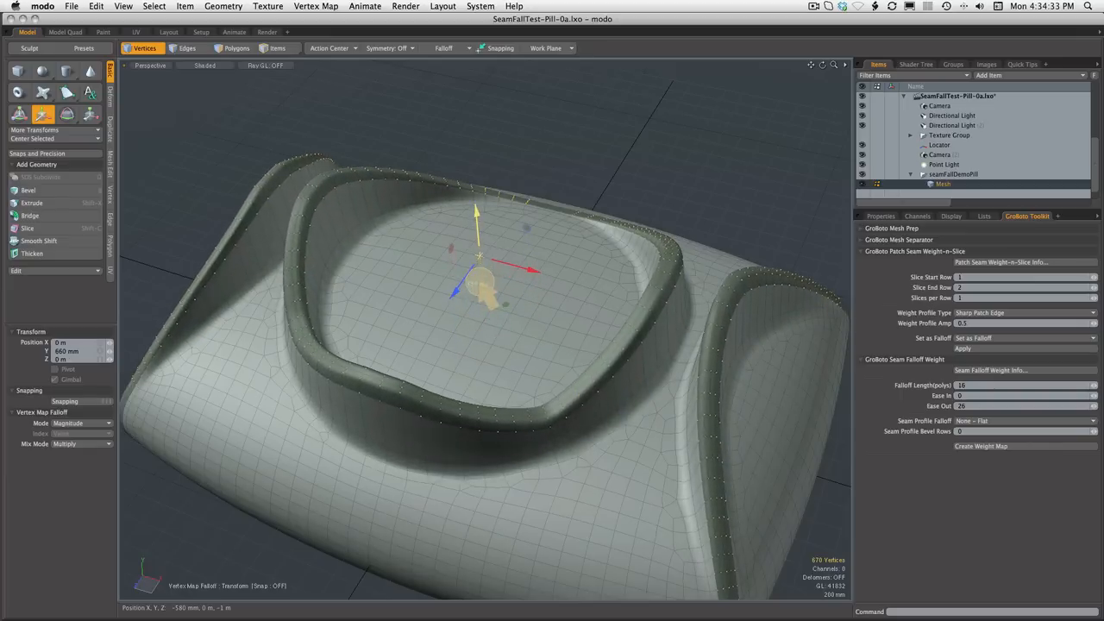
{"action": "left_click_drag", "start_coordinate": [476, 204], "coordinate": [476, 193]}
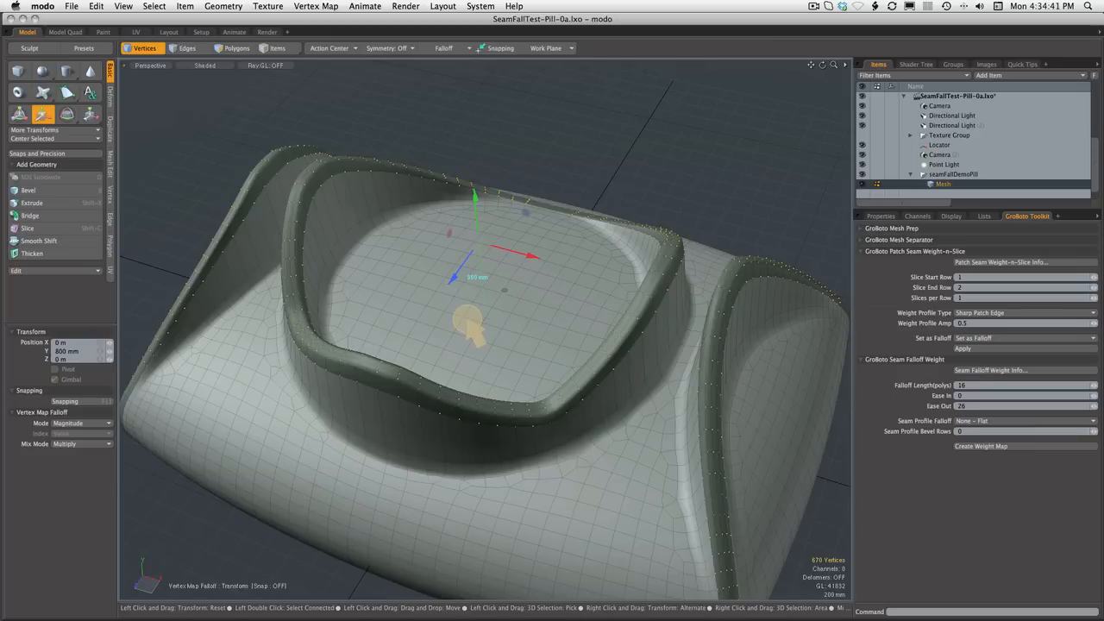
Tweak Ease Out on the GroBoto Seam Falloff weight and reveal the Seam Profile Falloff list
{"action": "left_click", "coordinate": [237, 48]}
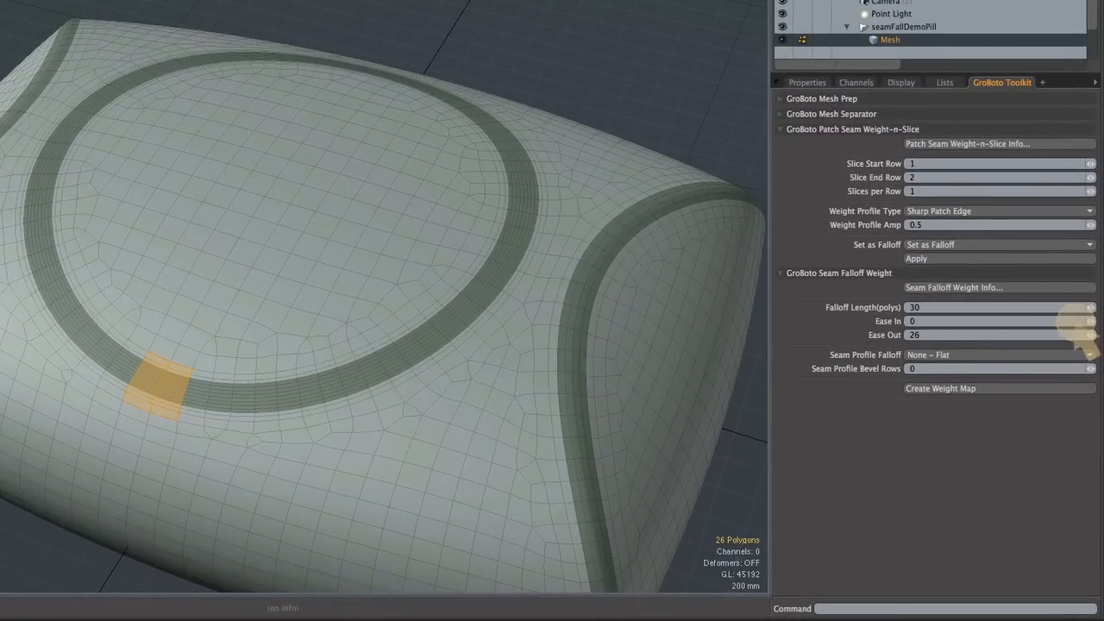
{"action": "left_click_drag", "start_coordinate": [1090, 335], "coordinate": [1096, 334]}
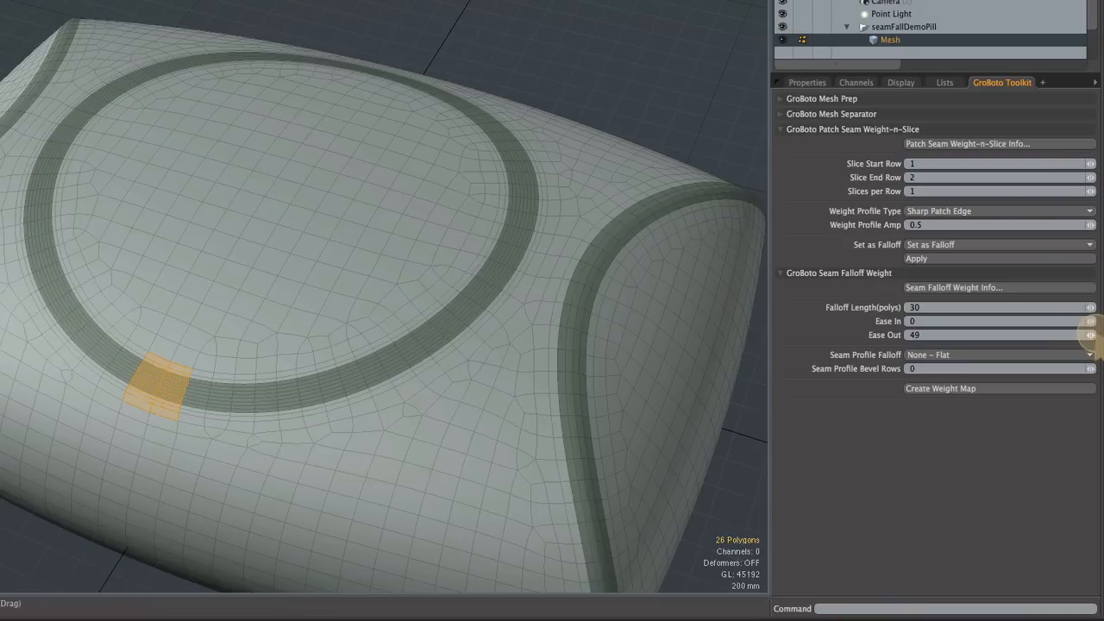
{"action": "left_click", "coordinate": [1091, 335]}
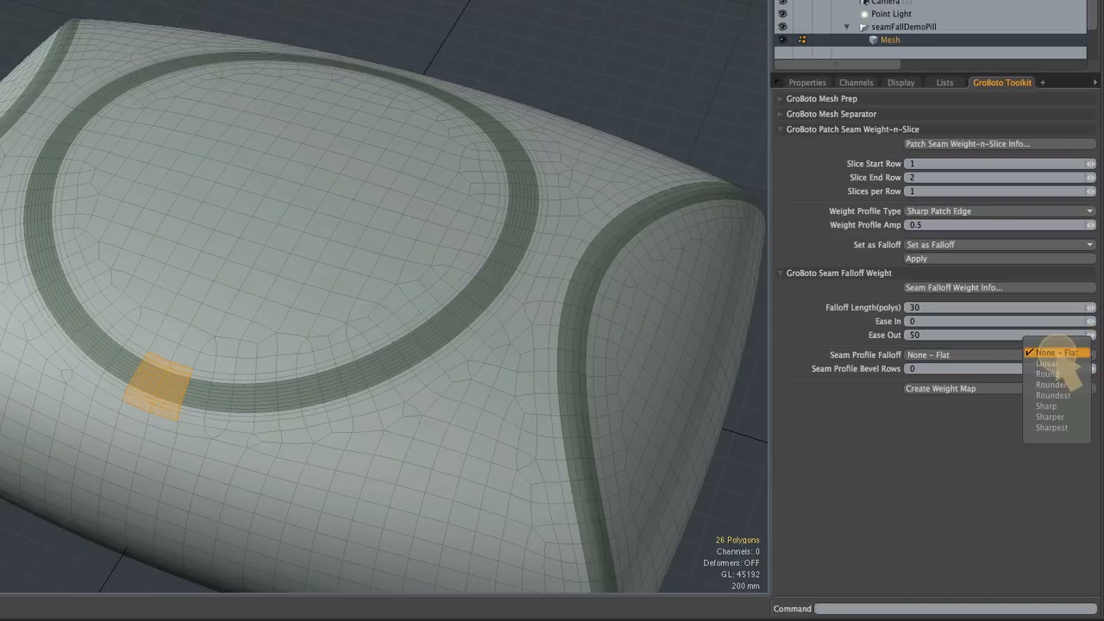
{"action": "mouse_move", "coordinate": [1046, 362]}
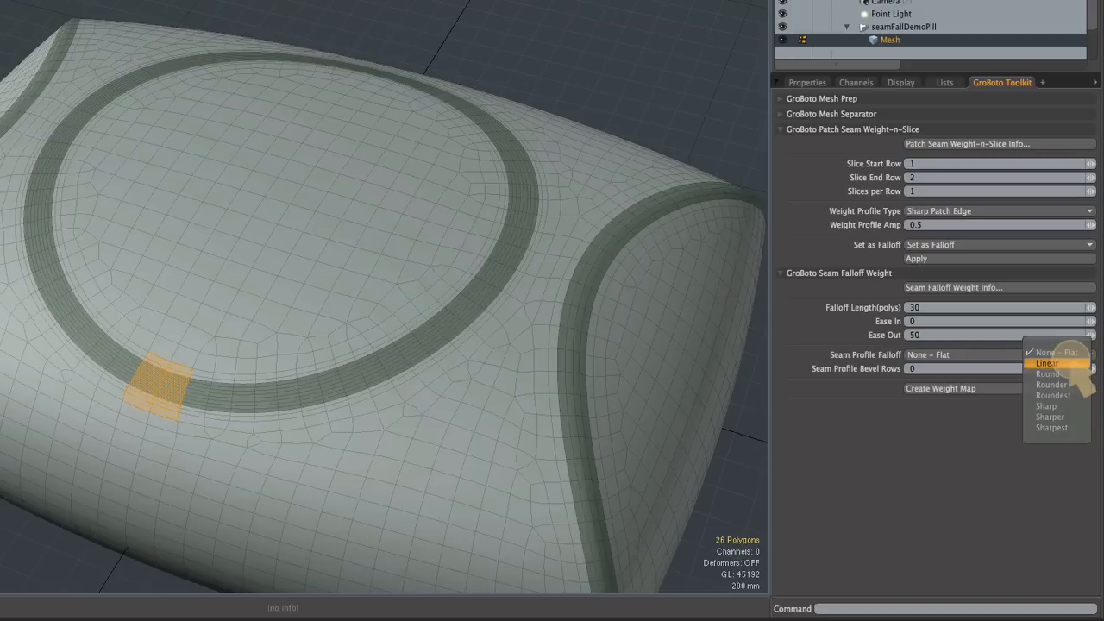
Generate a Linear-profile seam weight map shown as a red ring, test it, undo and revisit profiles
{"action": "left_click", "coordinate": [1047, 363]}
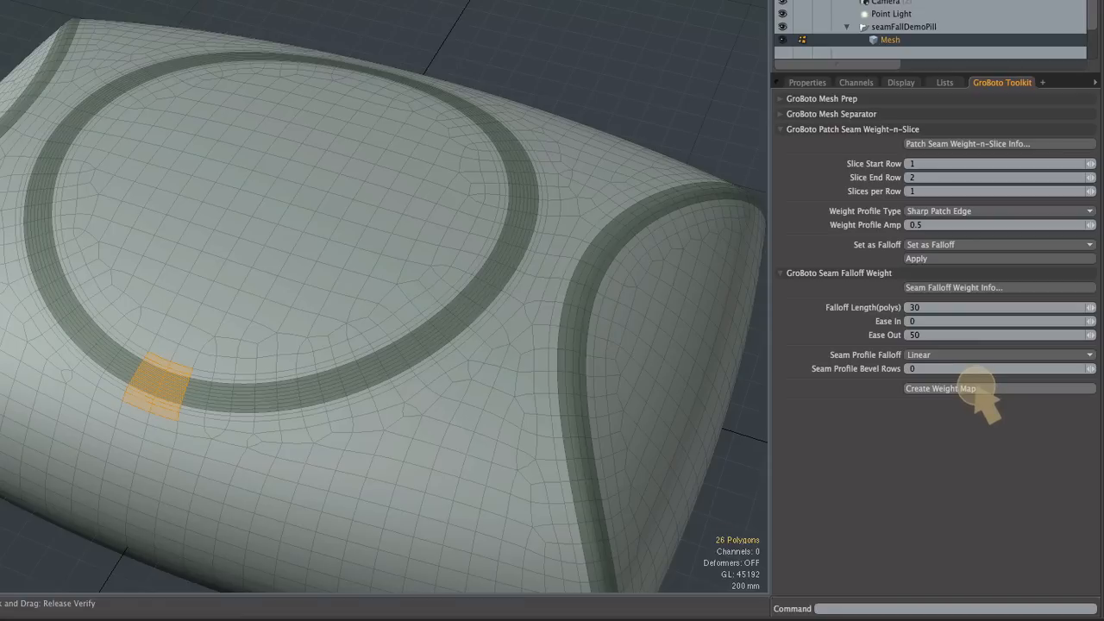
{"action": "mouse_move", "coordinate": [940, 388]}
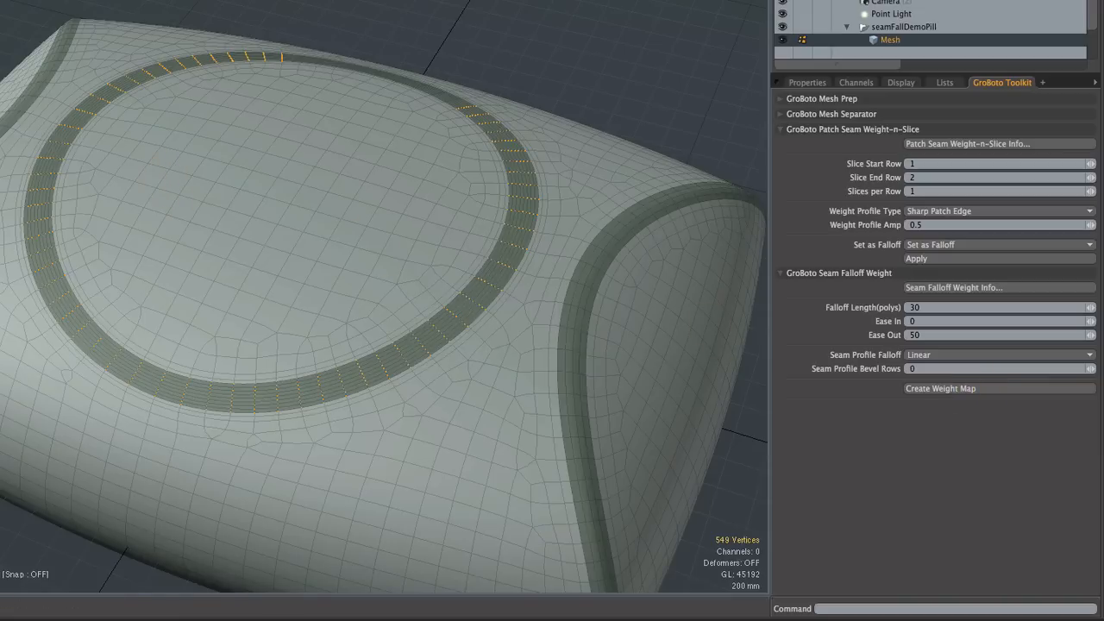
{"action": "left_click", "coordinate": [940, 388]}
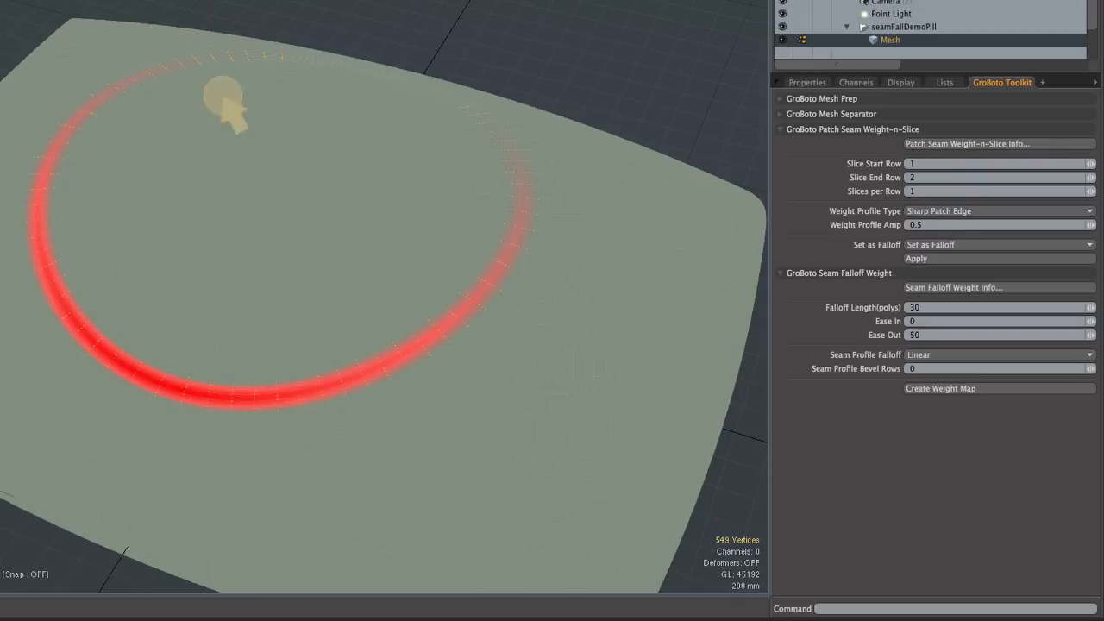
{"action": "mouse_move", "coordinate": [509, 250]}
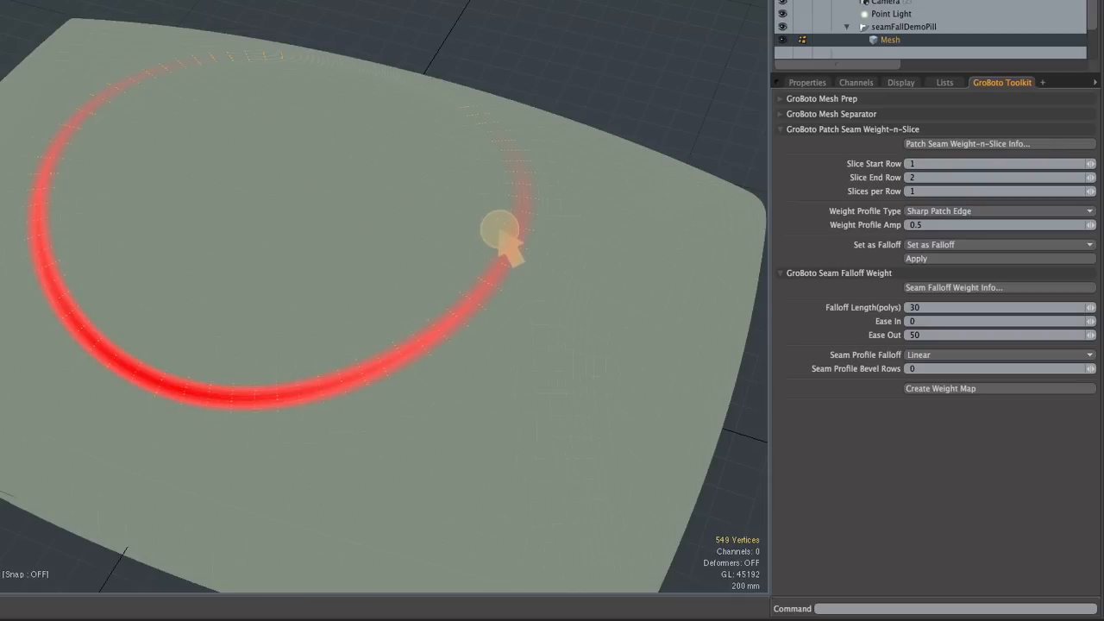
{"action": "mouse_move", "coordinate": [503, 159]}
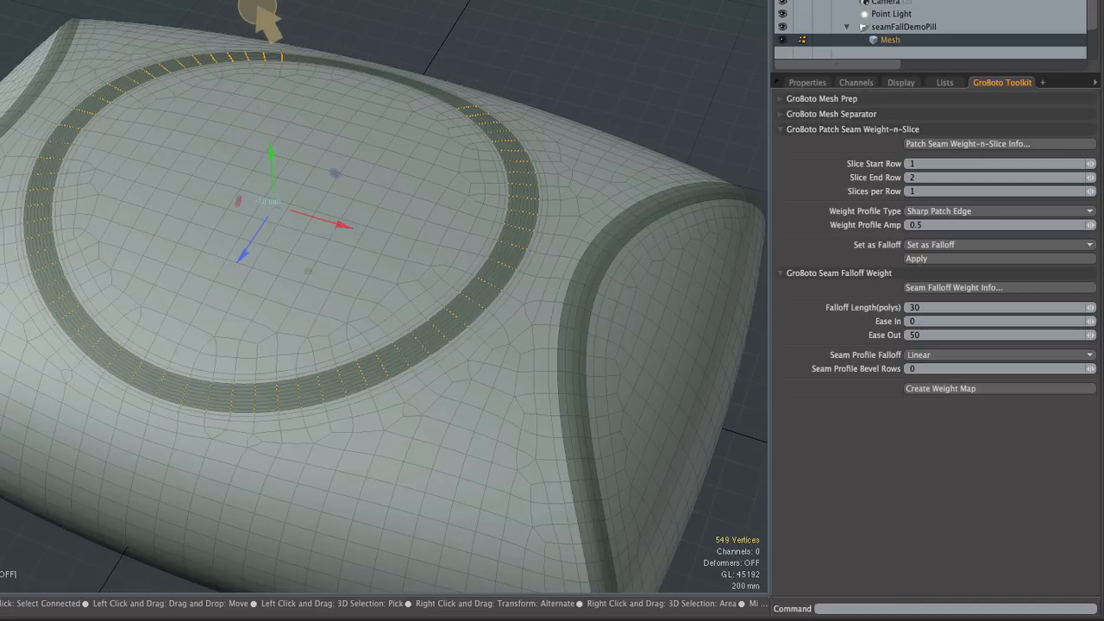
{"action": "left_click", "coordinate": [155, 388]}
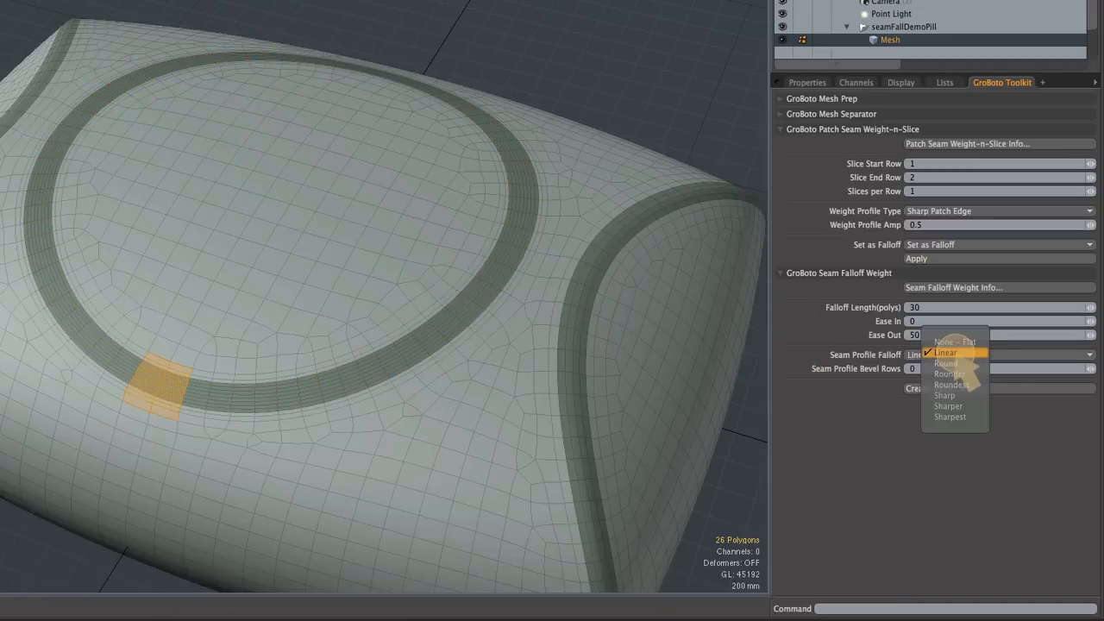
{"action": "mouse_move", "coordinate": [949, 373]}
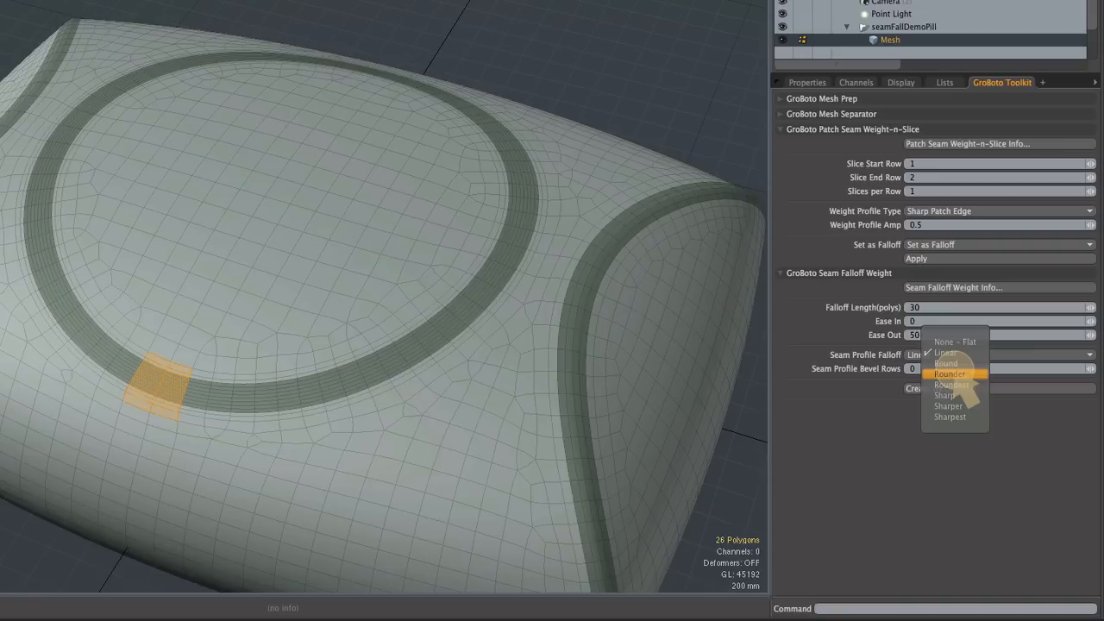
Generate a Rounder-profile seam map, lift the seam vertices into a soft ring, undo and revisit profiles
{"action": "left_click", "coordinate": [949, 373]}
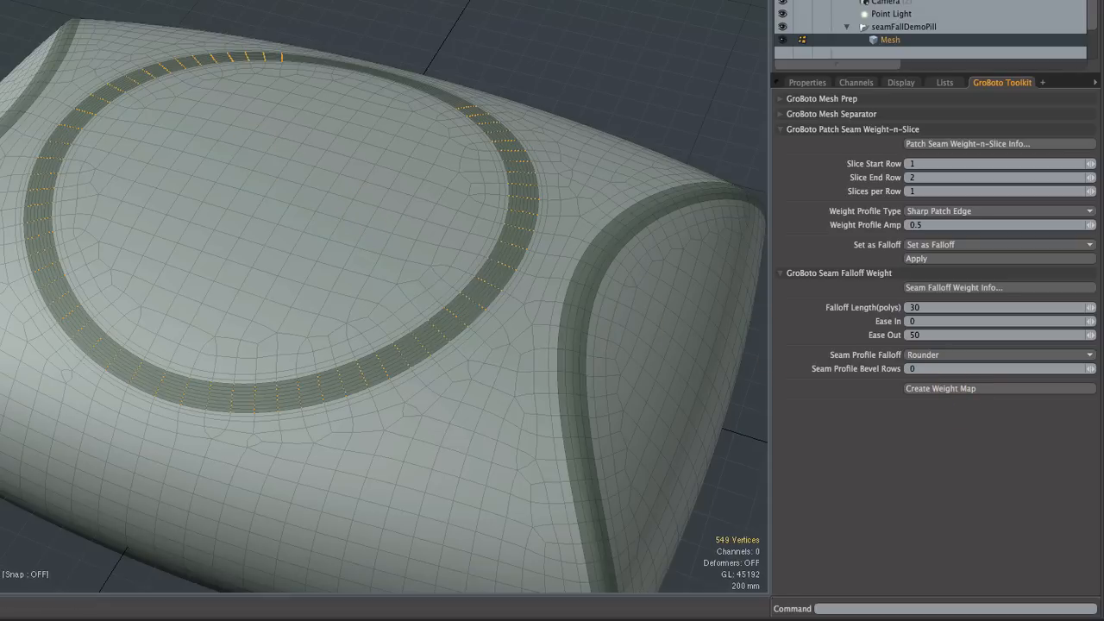
{"action": "left_click", "coordinate": [293, 198]}
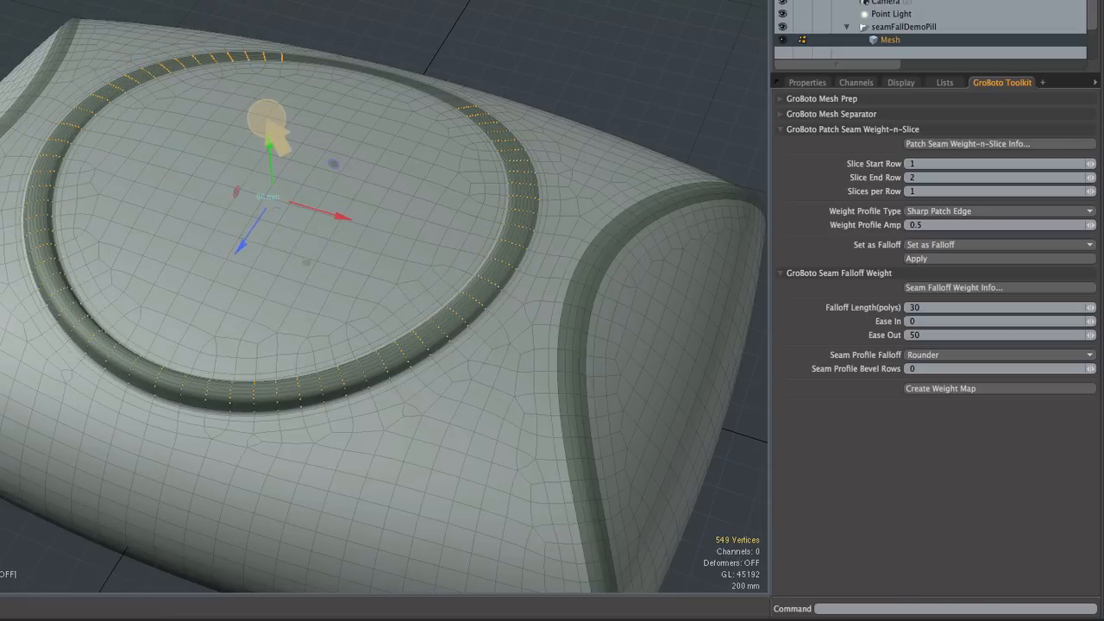
{"action": "left_click", "coordinate": [940, 388]}
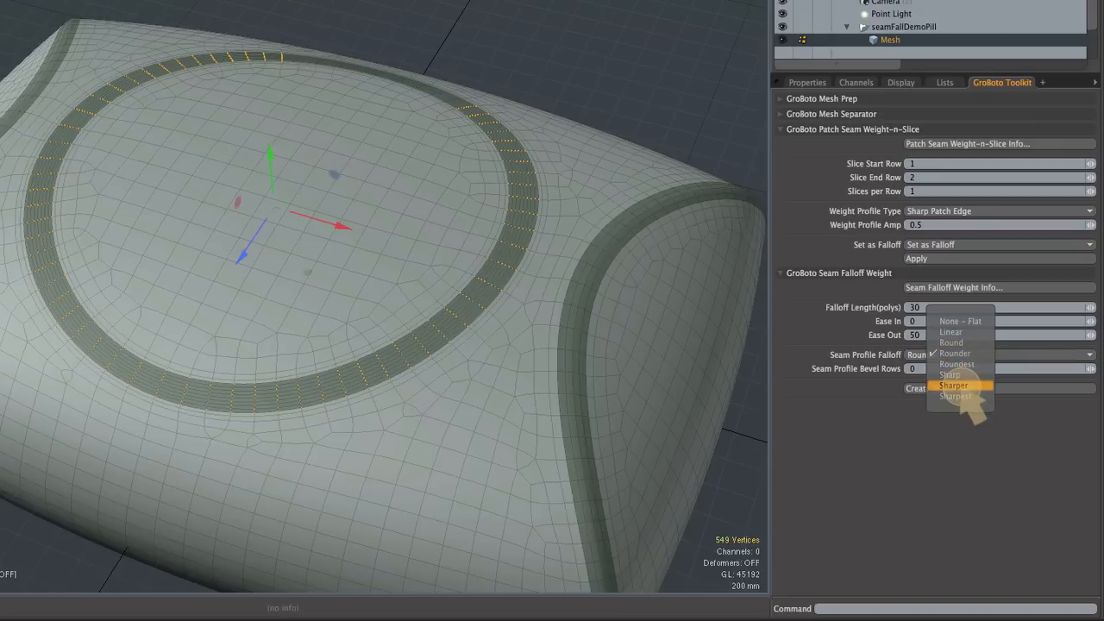
Generate a Sharper-profile seam map and raise the seam ring into a crisper wall with the move gizmo
{"action": "left_click", "coordinate": [956, 353]}
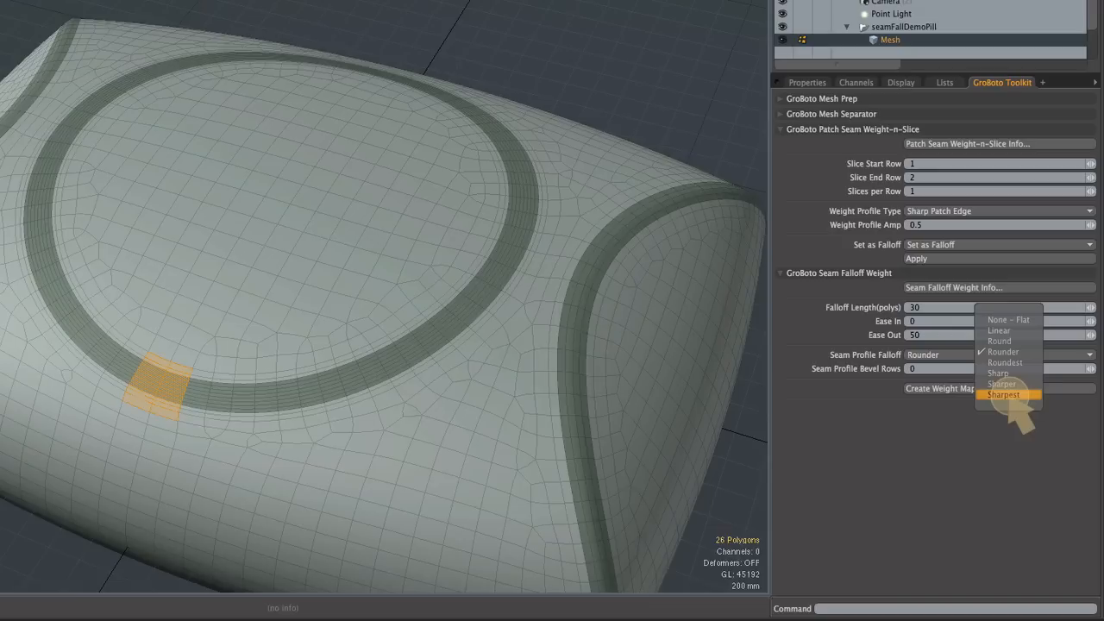
{"action": "mouse_move", "coordinate": [1002, 383]}
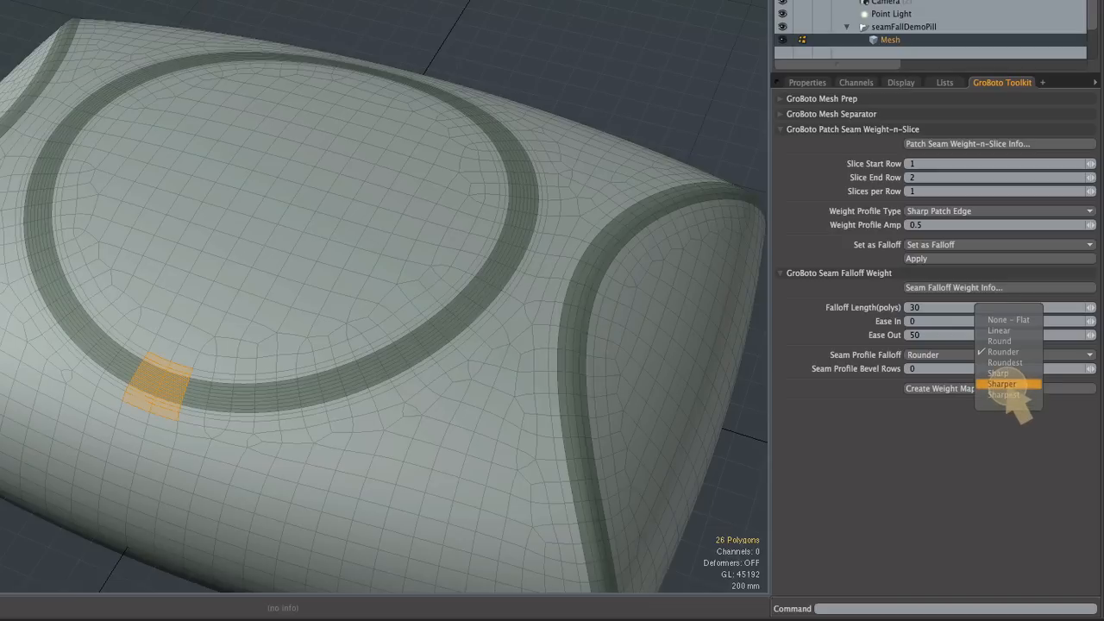
{"action": "left_click", "coordinate": [1002, 383]}
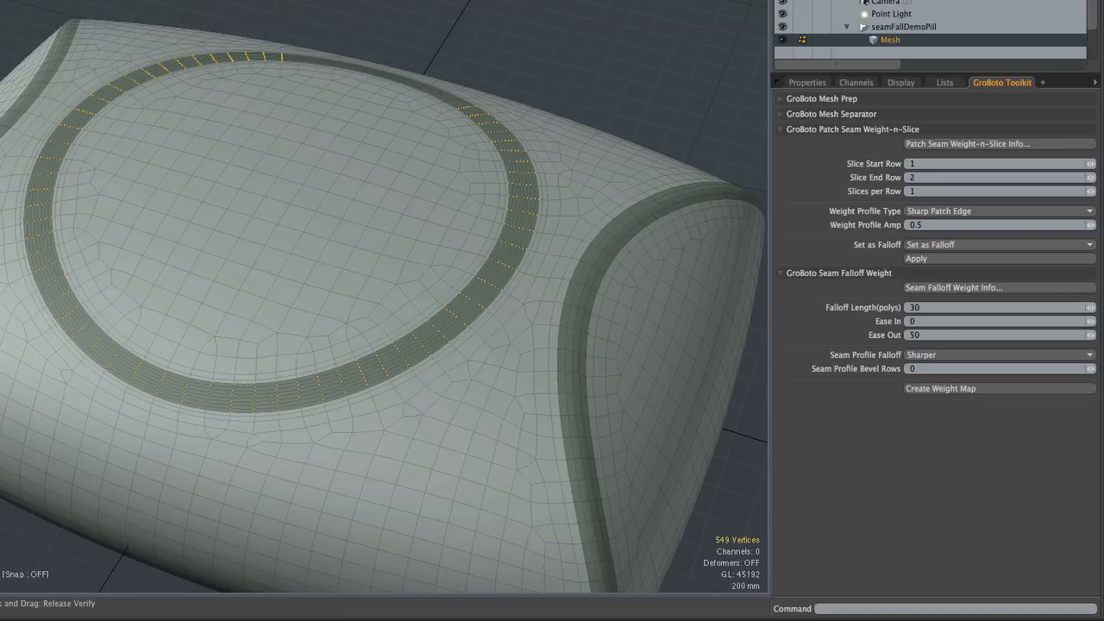
{"action": "left_click", "coordinate": [273, 172]}
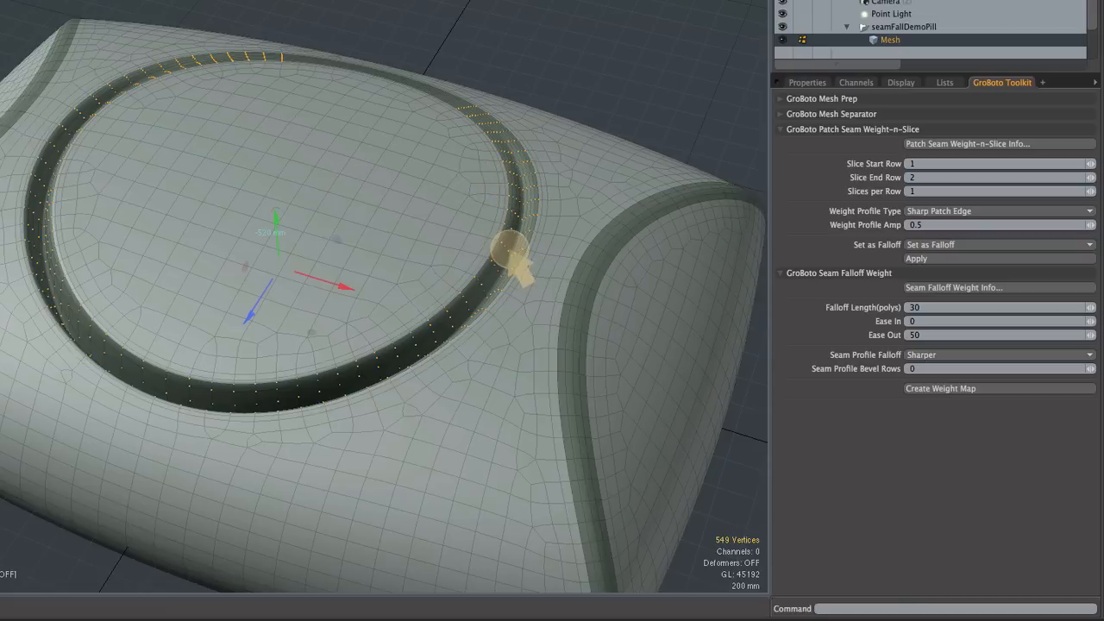
{"action": "left_click_drag", "start_coordinate": [514, 250], "coordinate": [276, 238]}
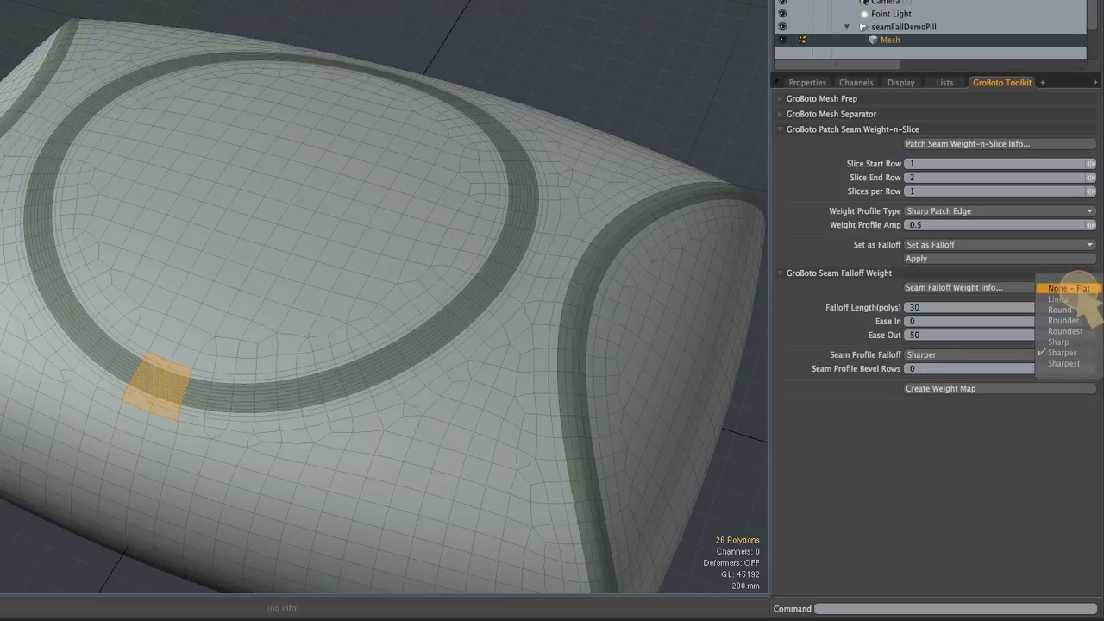
Generate a None – Flat seam map with 1 bevel row and lift the circular seam into a squared wall
{"action": "left_click", "coordinate": [1068, 288]}
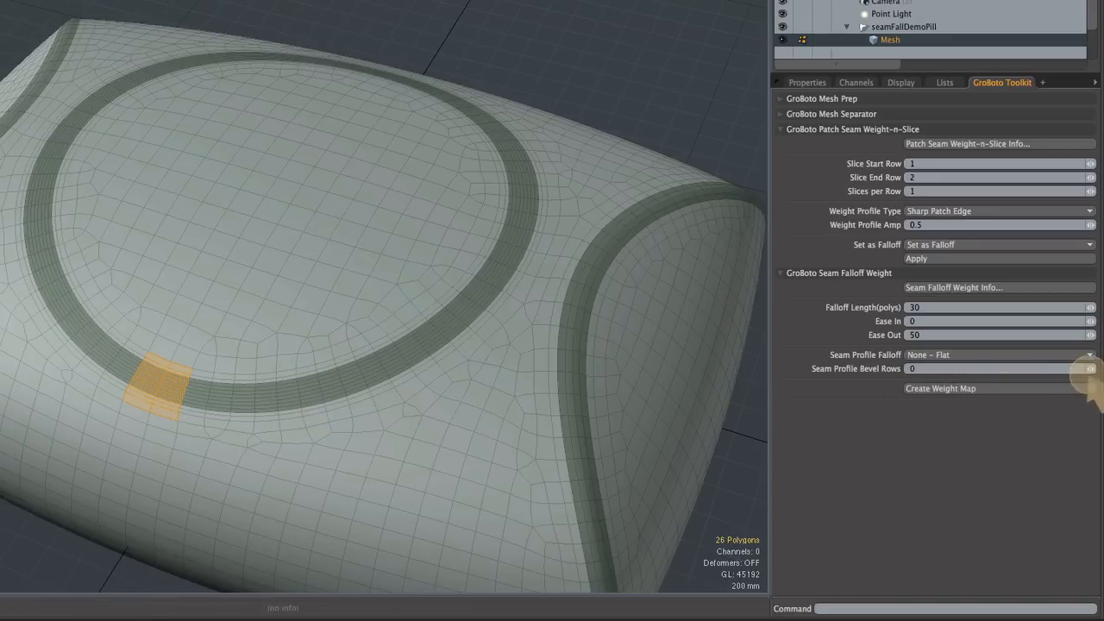
{"action": "left_click", "coordinate": [1090, 369]}
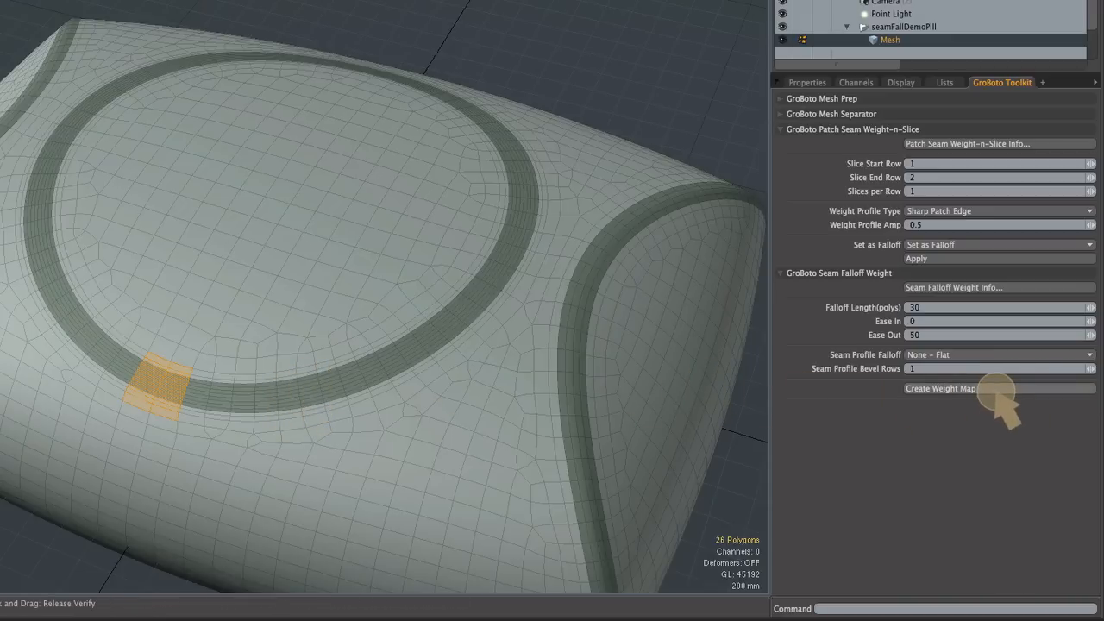
{"action": "left_click", "coordinate": [940, 388]}
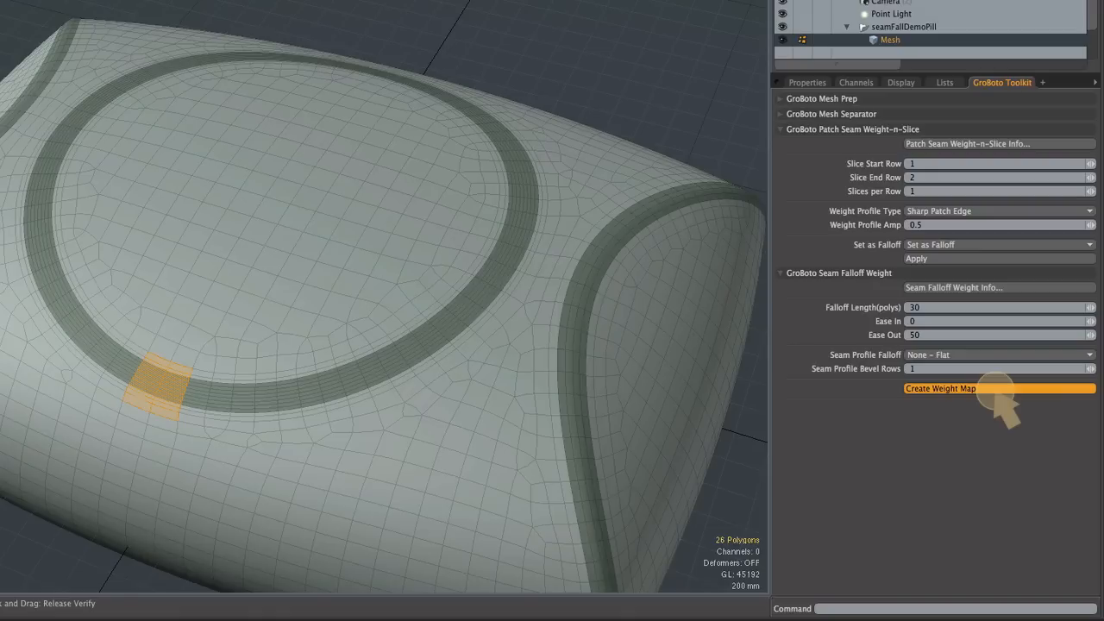
{"action": "left_click", "coordinate": [940, 388]}
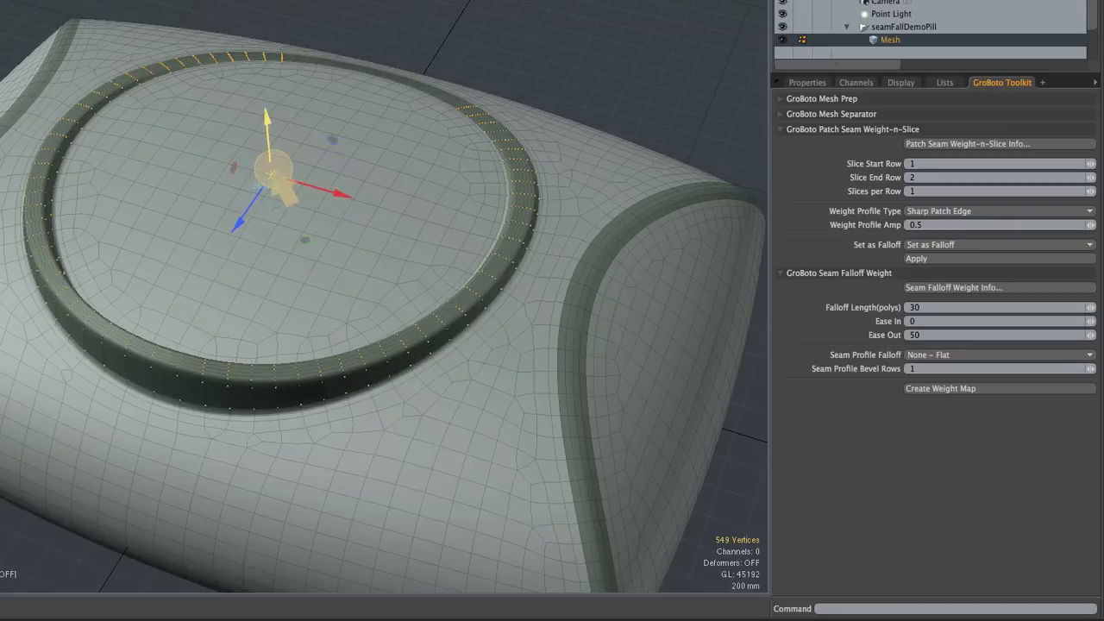
{"action": "left_click_drag", "start_coordinate": [276, 176], "coordinate": [518, 204]}
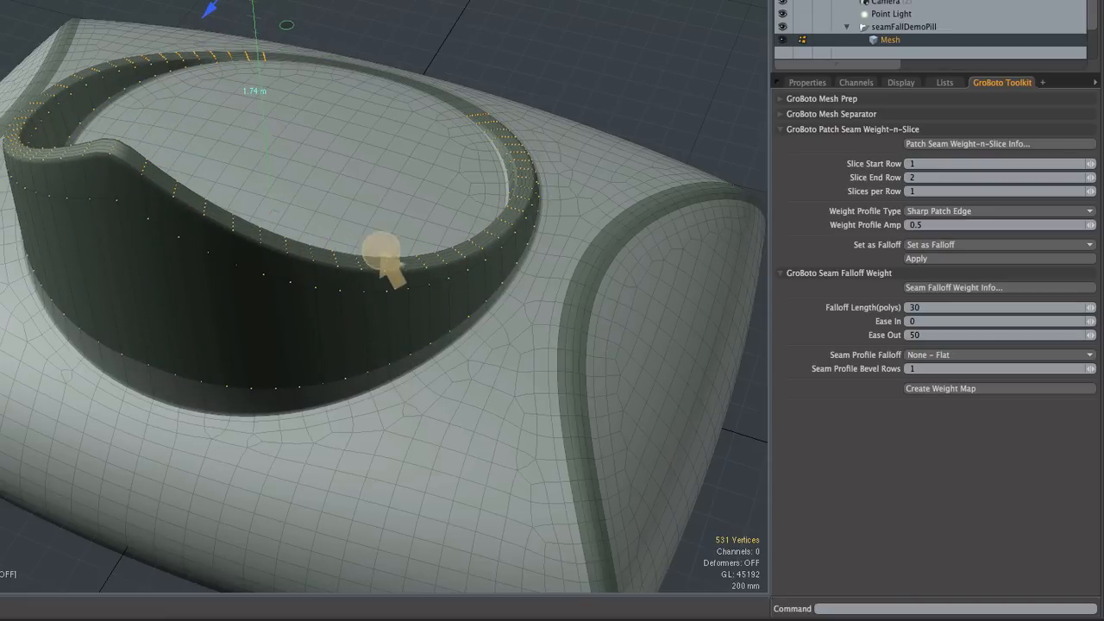
{"action": "mouse_move", "coordinate": [389, 34]}
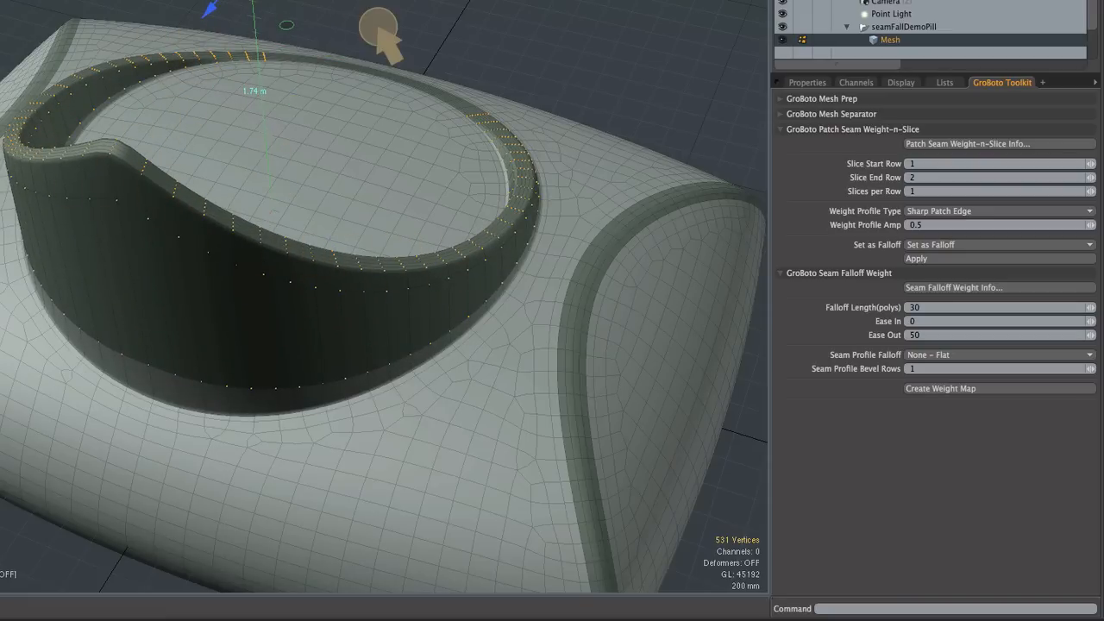